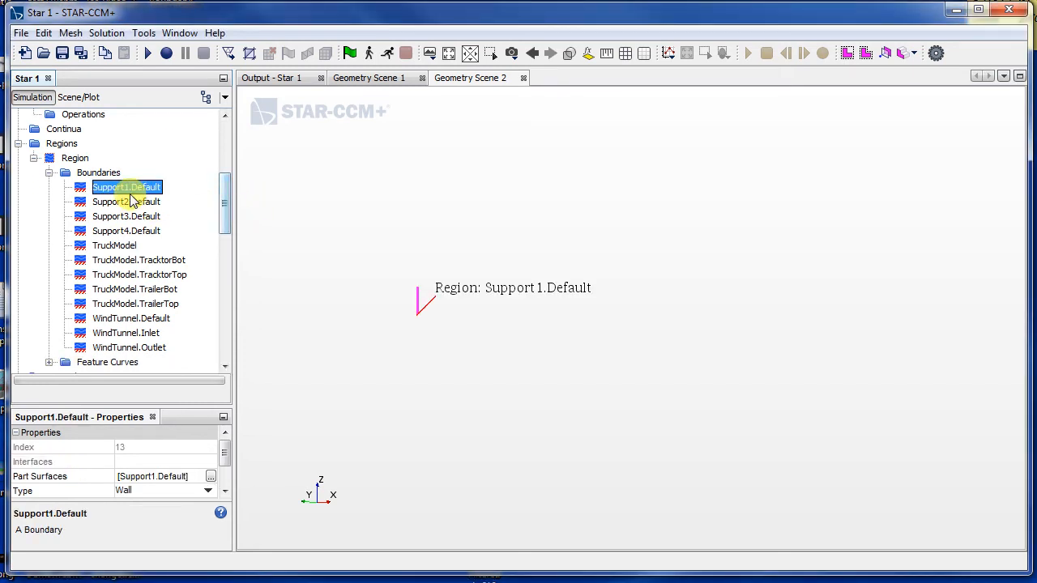
# Step: Add the region's boundaries to Geometry 1, hide WindTunnel.Default, and orbit around the truck
pyautogui.click(74, 158)
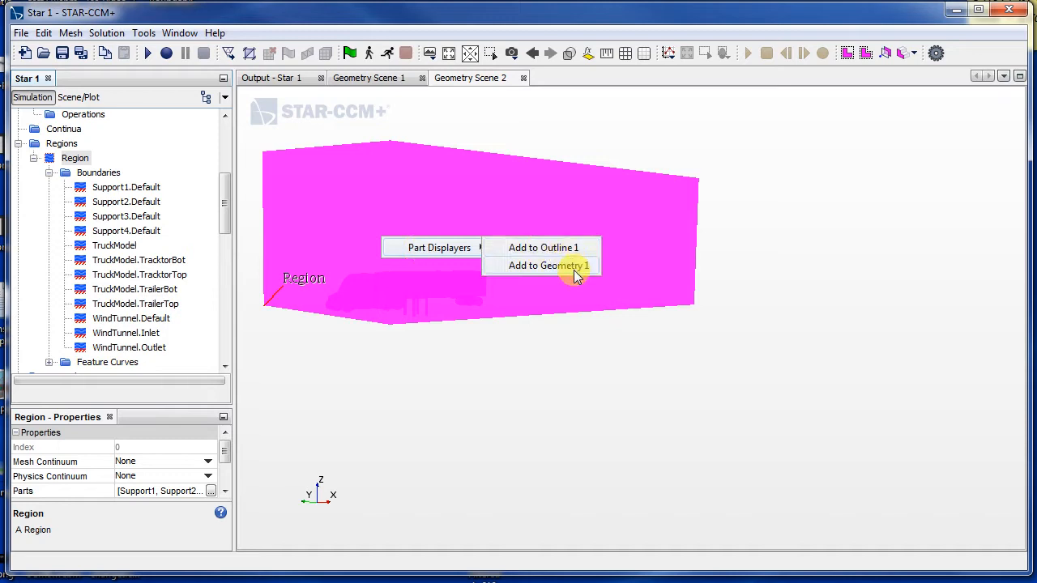
pyautogui.click(545, 266)
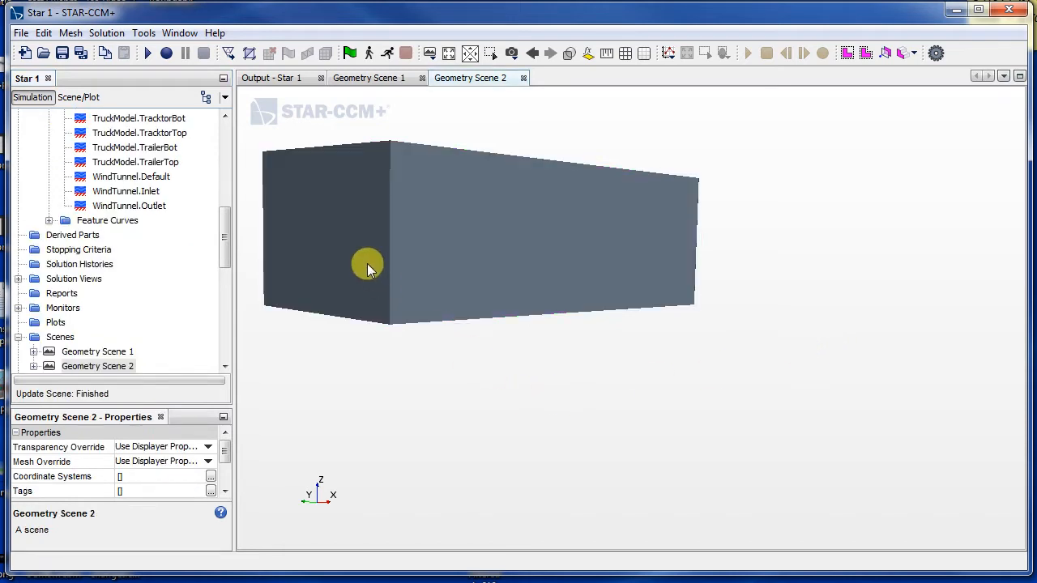
pyautogui.click(130, 176)
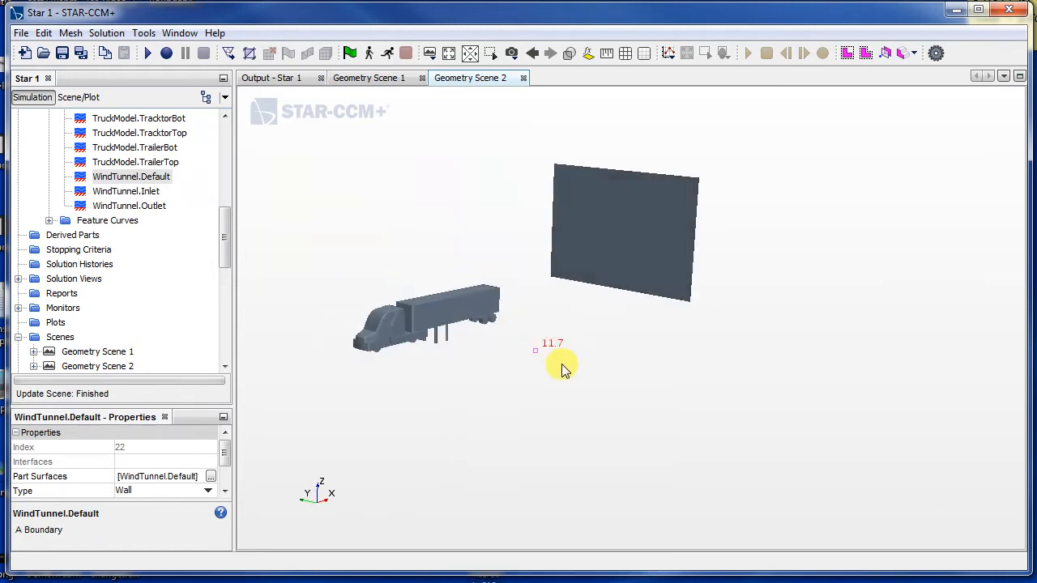
pyautogui.moveTo(559, 364); pyautogui.dragTo(543, 231)
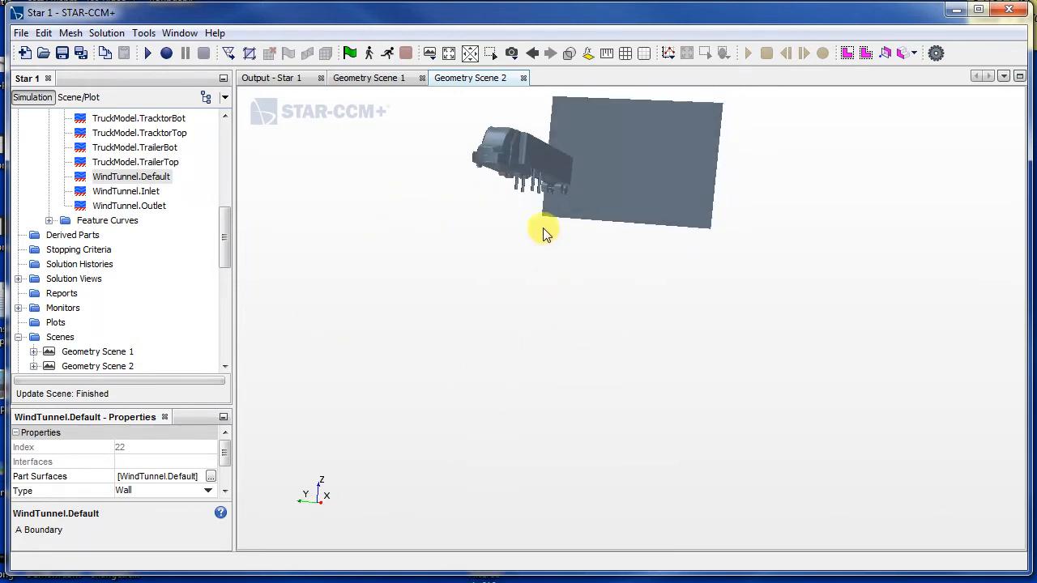
pyautogui.moveTo(544, 231); pyautogui.dragTo(536, 264)
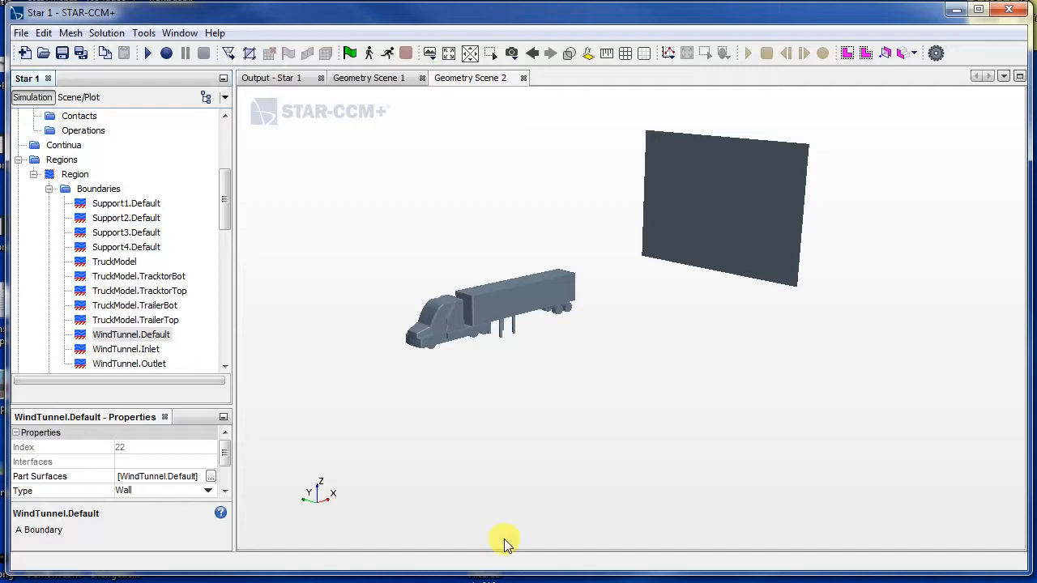
# Step: Add a new Mesh Continuum under Continua and select its Models folder
pyautogui.scroll(-3)
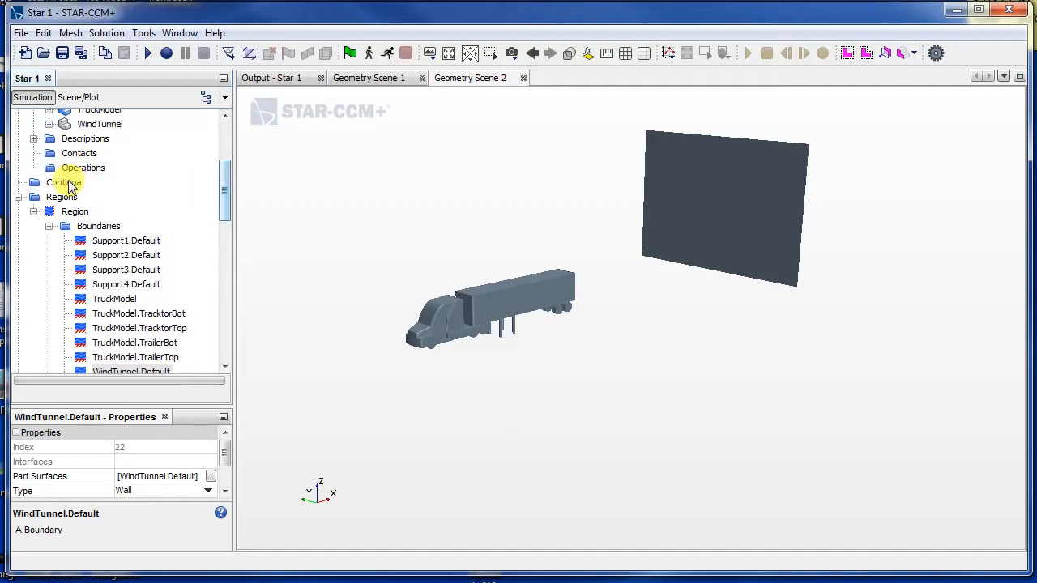
pyautogui.click(64, 183)
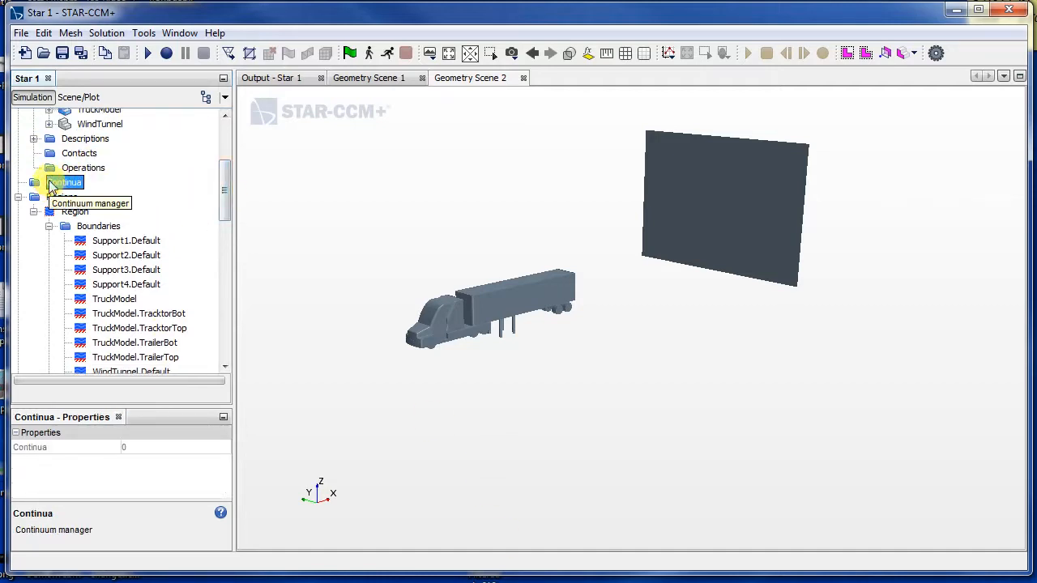
pyautogui.rightClick(67, 182)
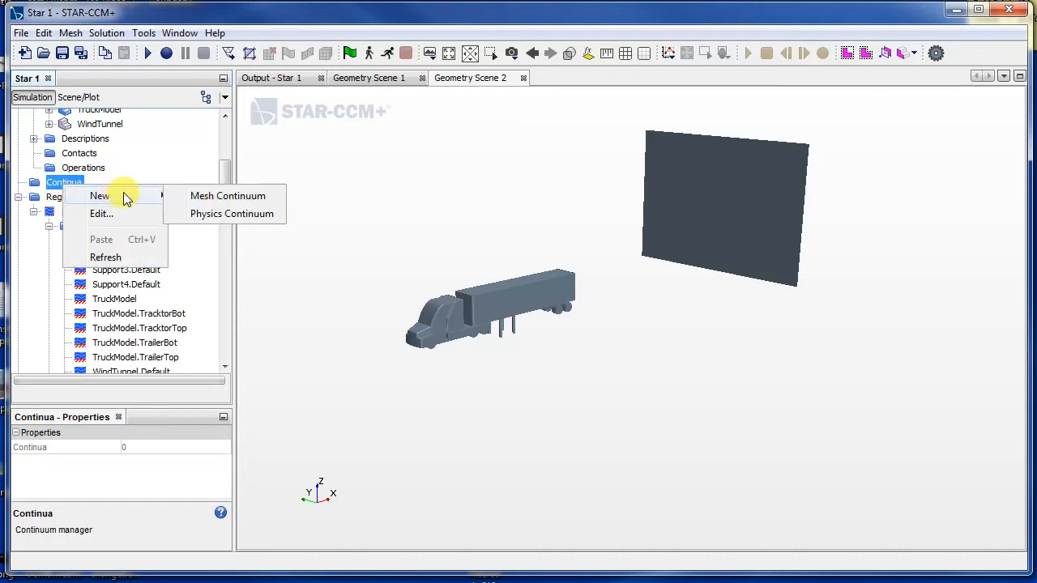
pyautogui.moveTo(254, 222)
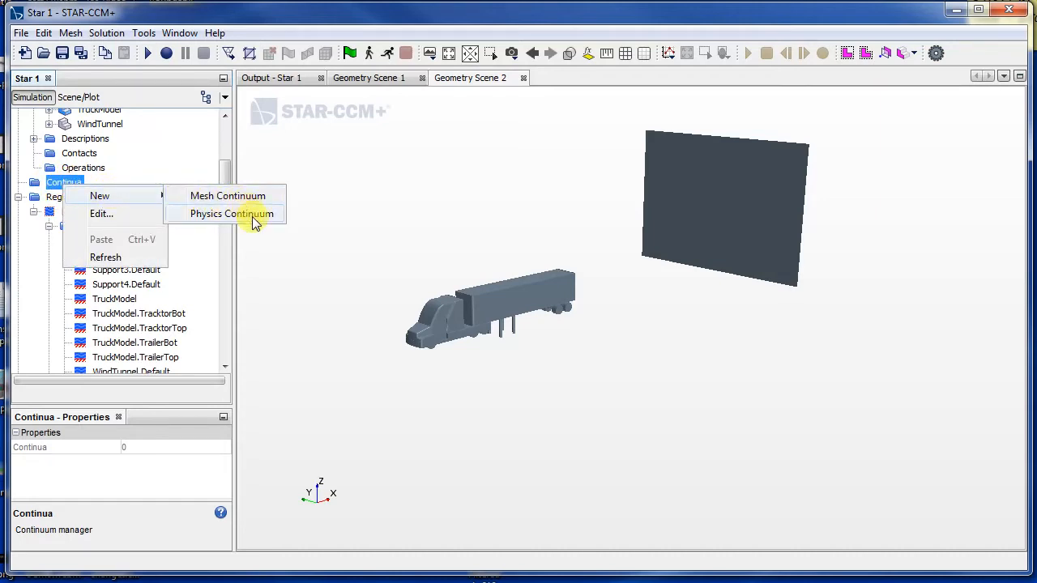
pyautogui.click(228, 195)
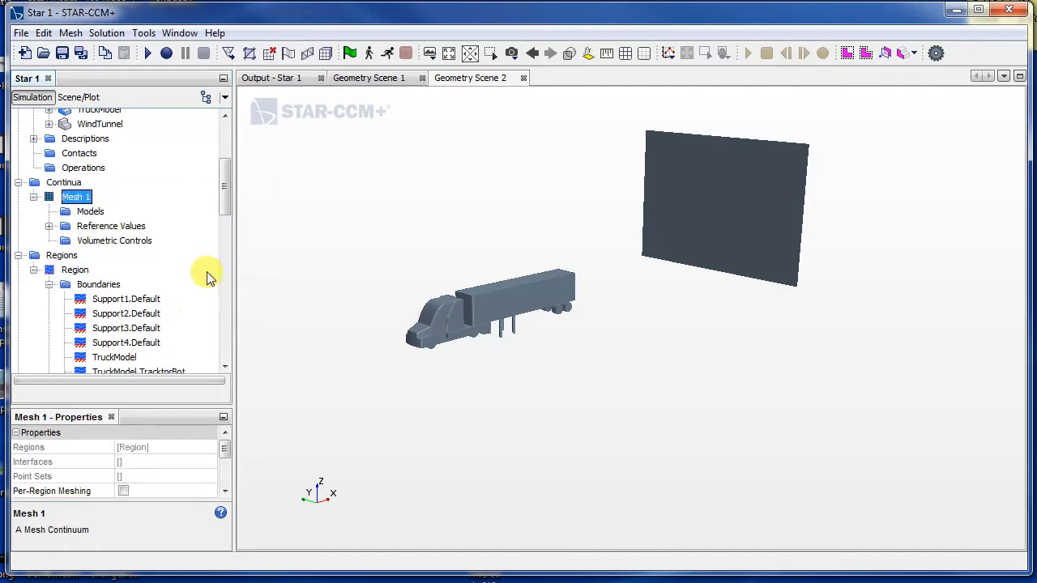
pyautogui.click(90, 211)
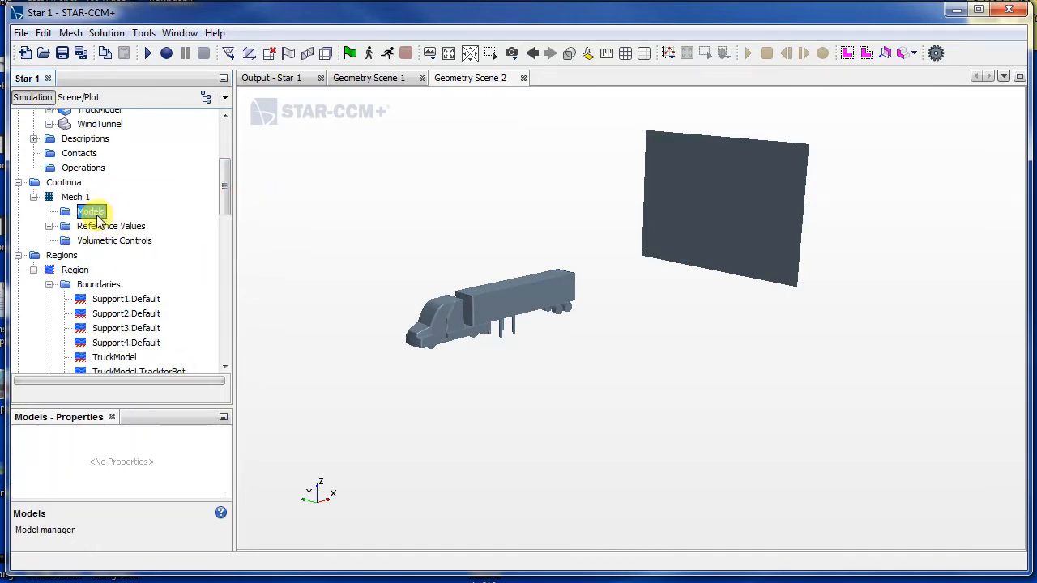
# Step: Tick Surface Remesher, Surface Wrapper and Trimmer in Mesh 1's model selection, then close
pyautogui.doubleClick(90, 211)
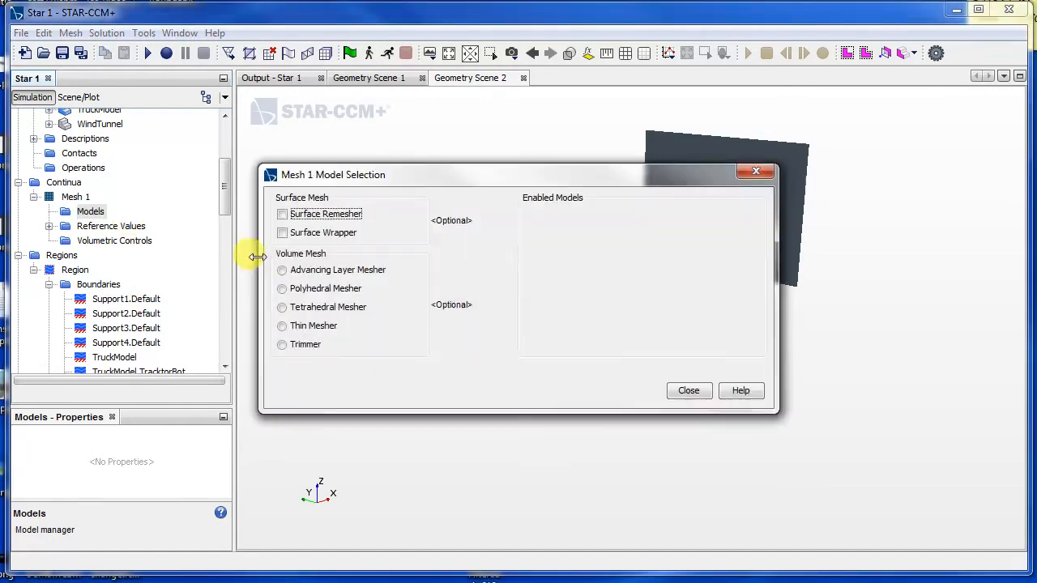
pyautogui.click(282, 214)
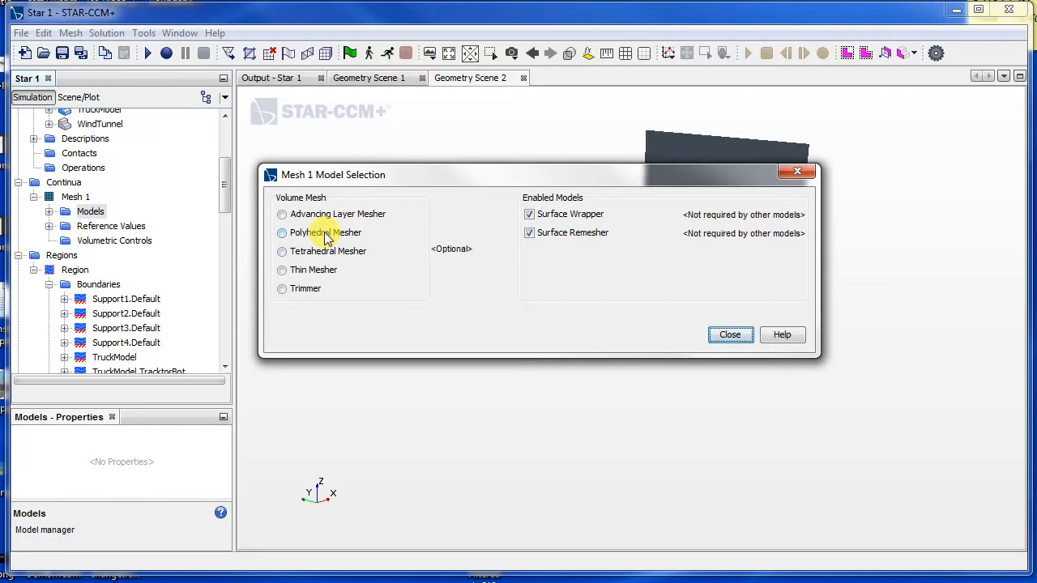
pyautogui.moveTo(328, 290)
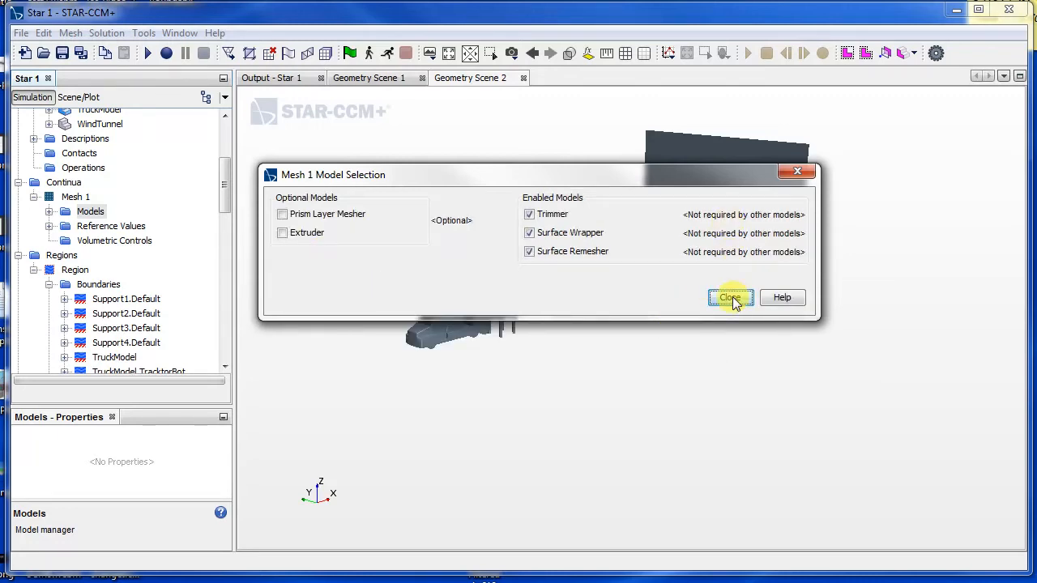
pyautogui.click(730, 297)
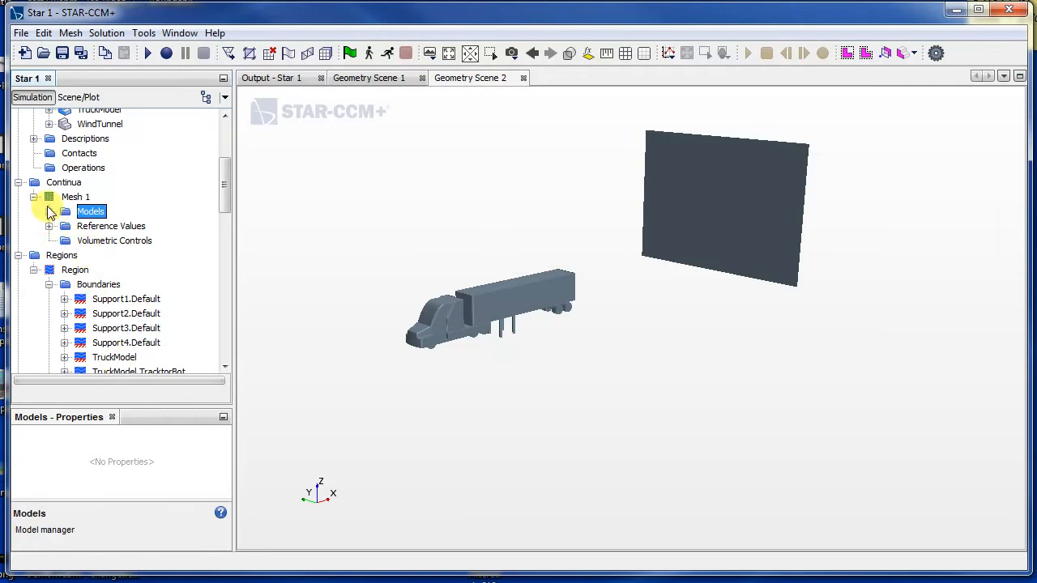
# Step: Enter 3.0 cm as Base Size under Mesh 1's Reference Values
pyautogui.click(49, 211)
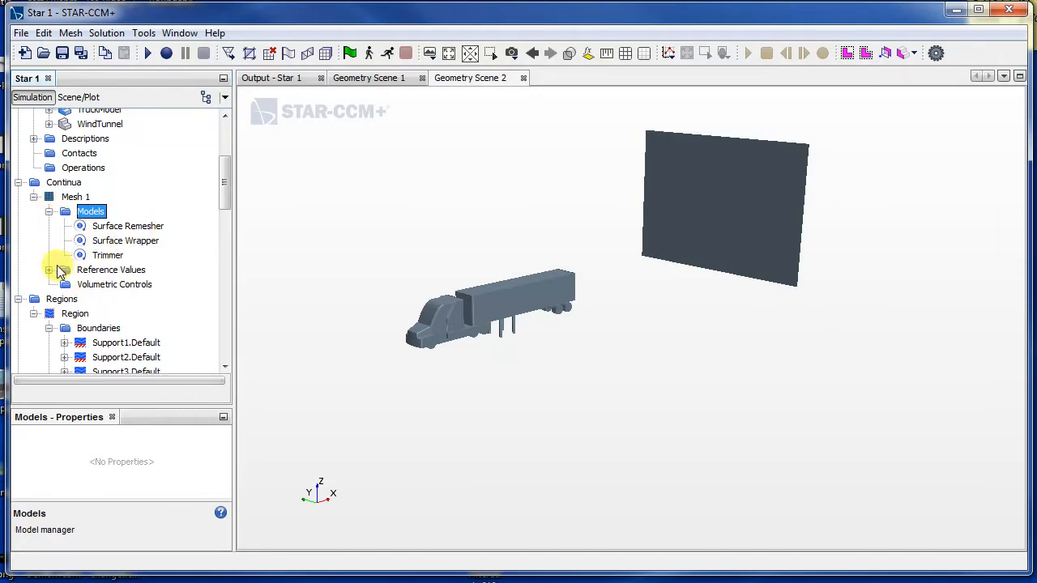
pyautogui.click(49, 270)
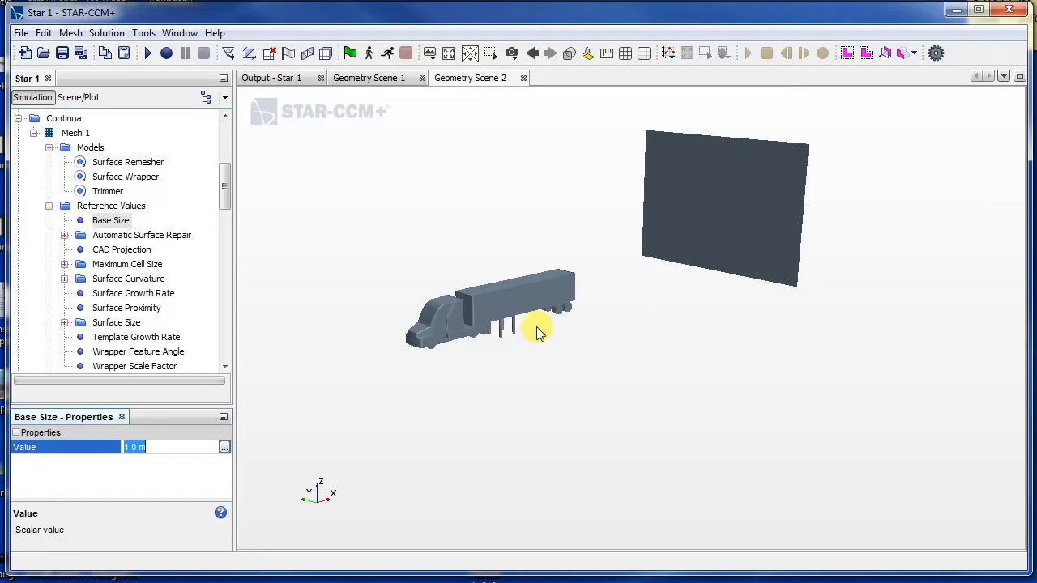
pyautogui.click(136, 447)
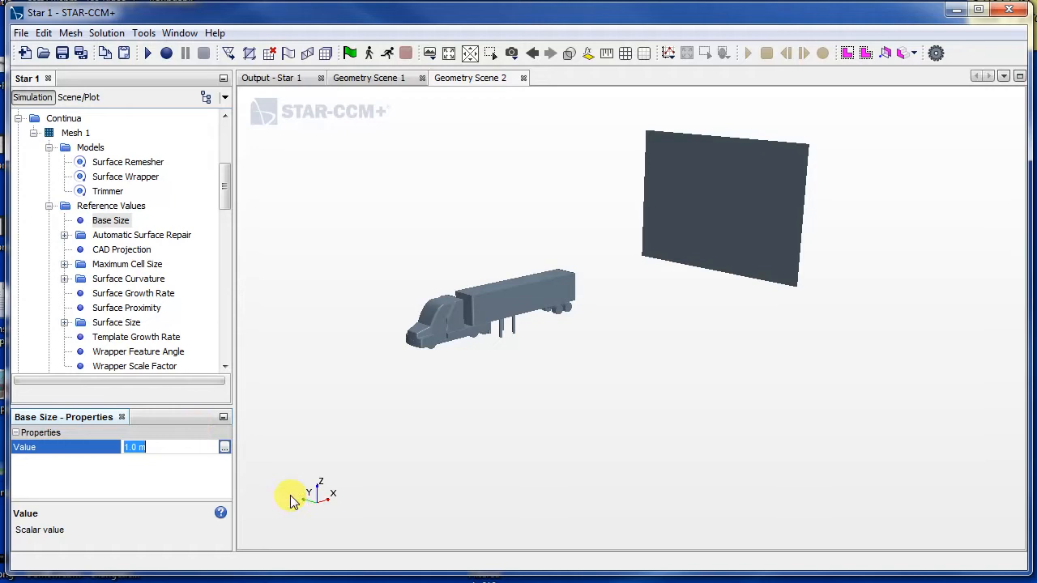
pyautogui.moveTo(473, 453)
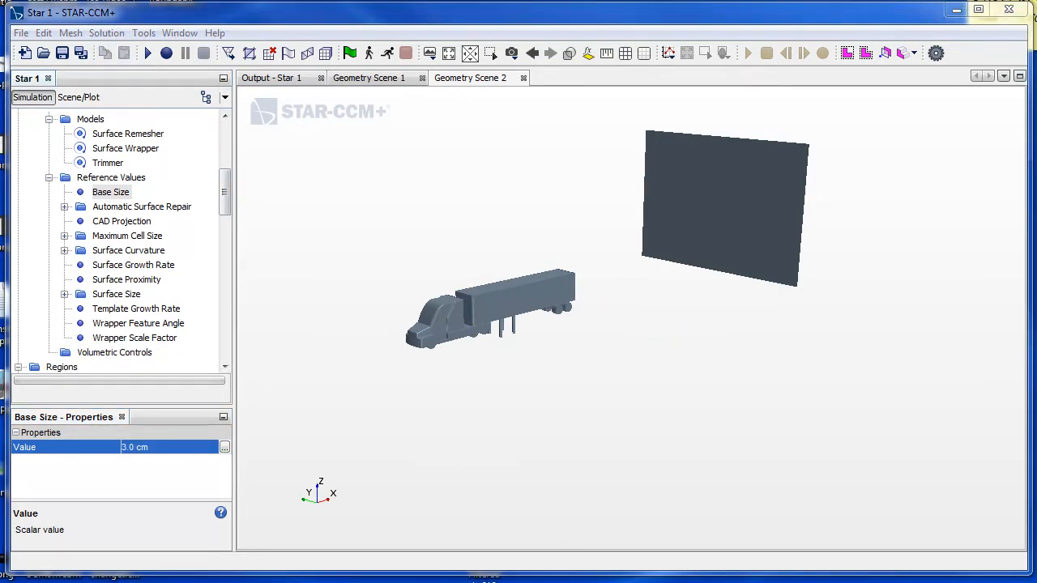
pyautogui.scroll(-3)
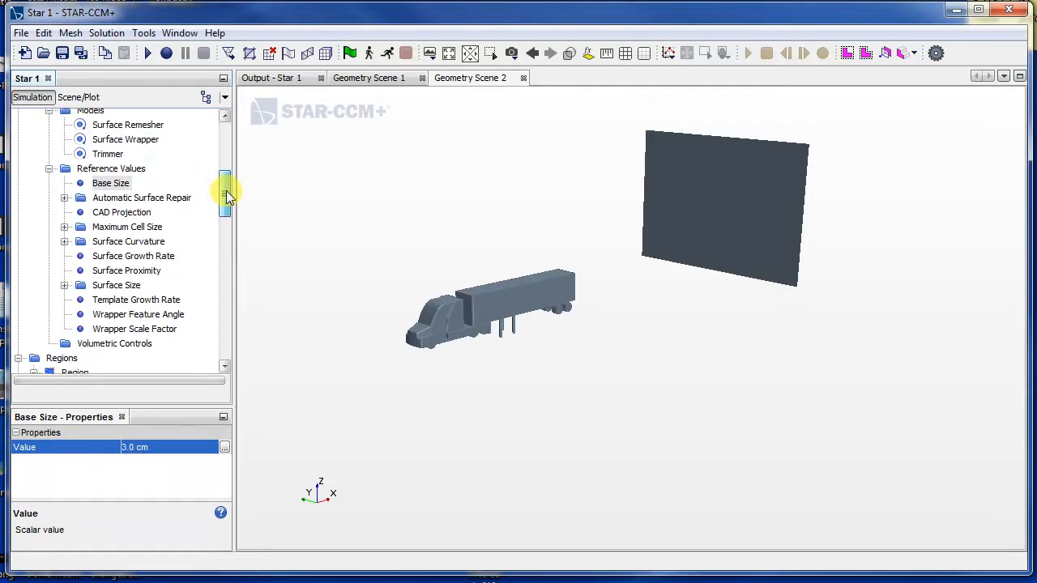
# Step: Select Mesh 1 and run Generate Surface Mesh
pyautogui.click(76, 117)
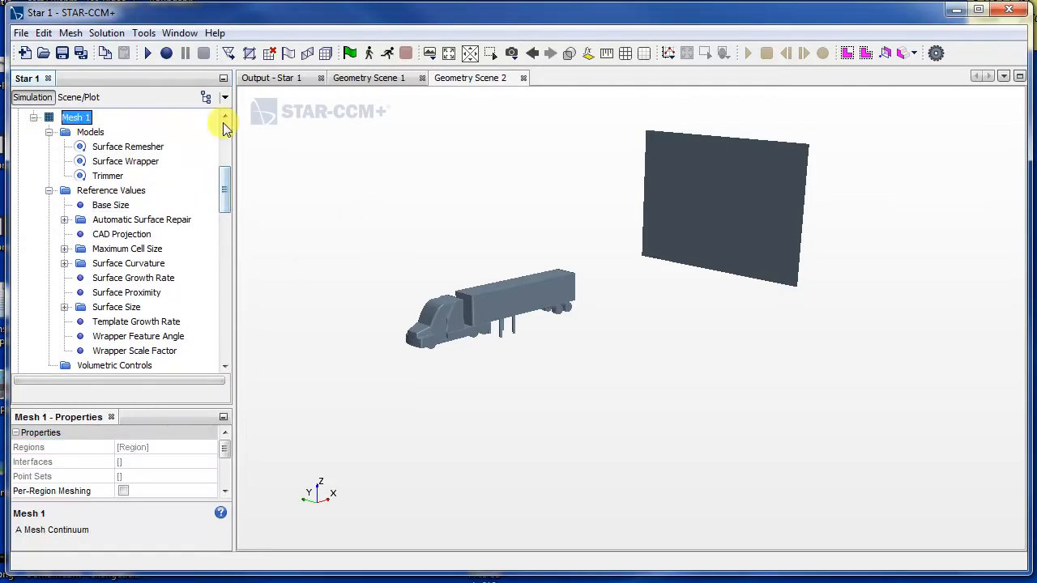
pyautogui.moveTo(326, 53)
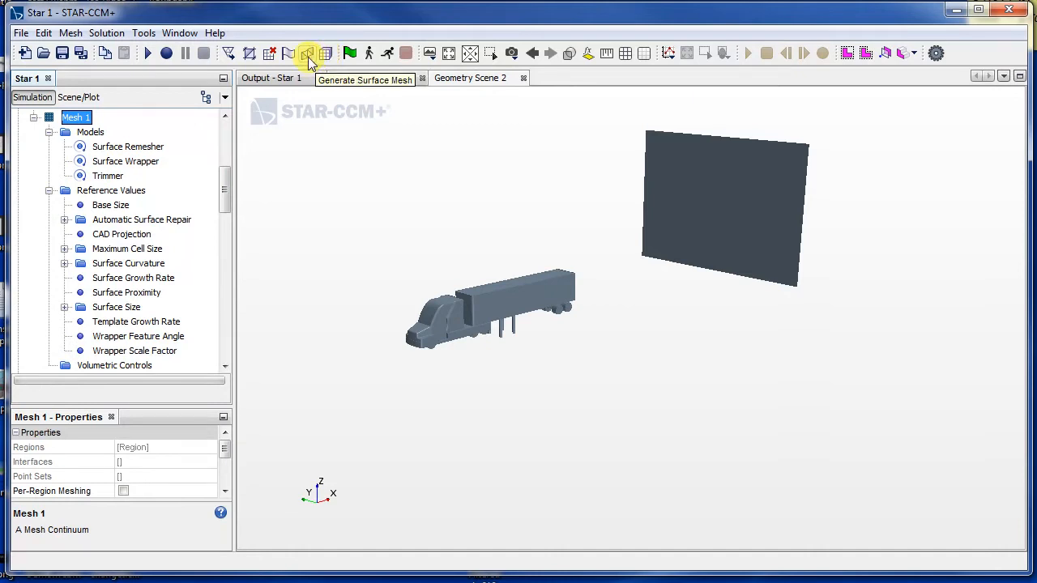
pyautogui.click(306, 53)
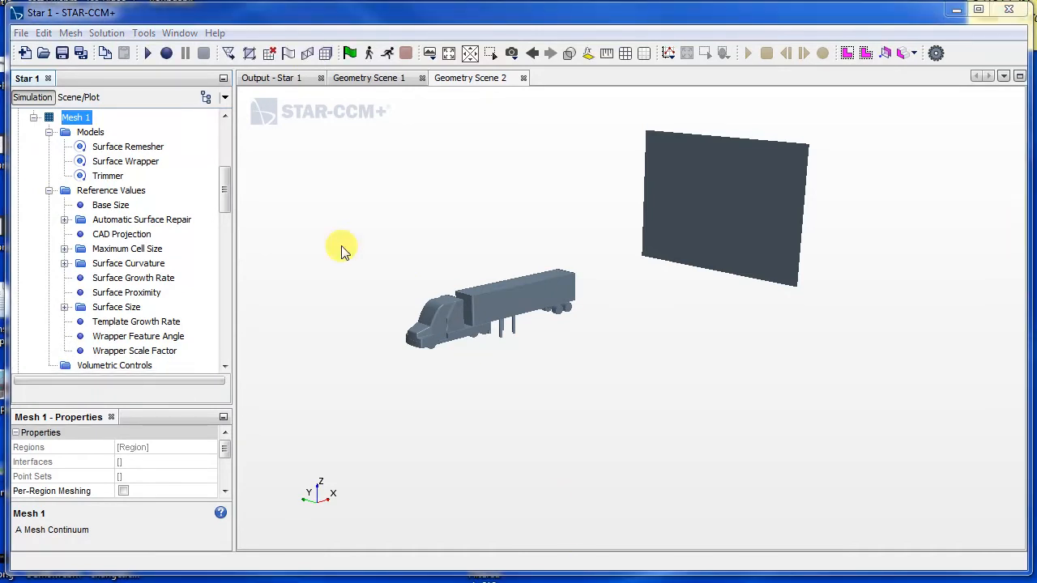
pyautogui.moveTo(466, 103)
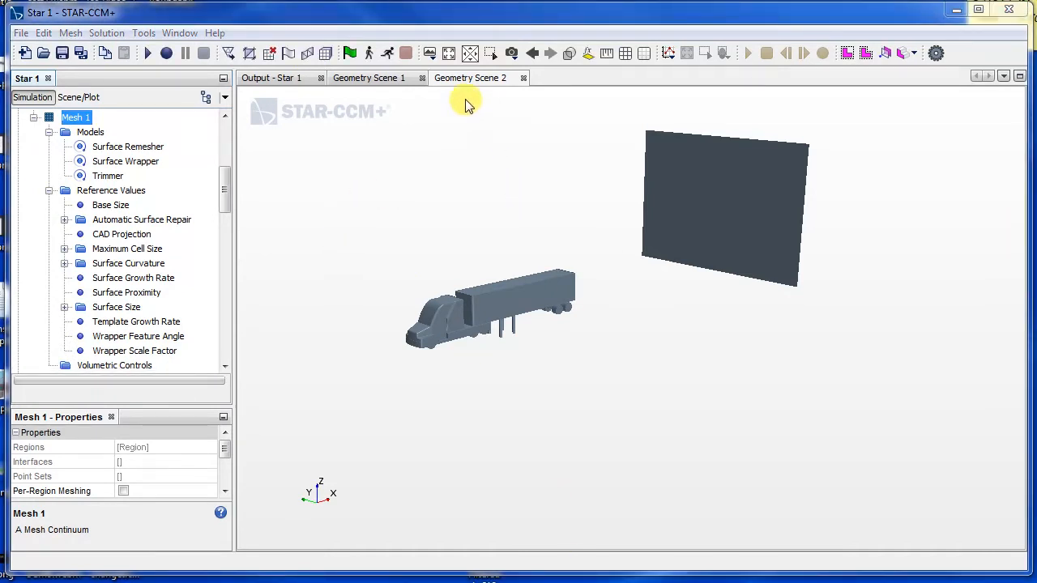
pyautogui.moveTo(573, 326)
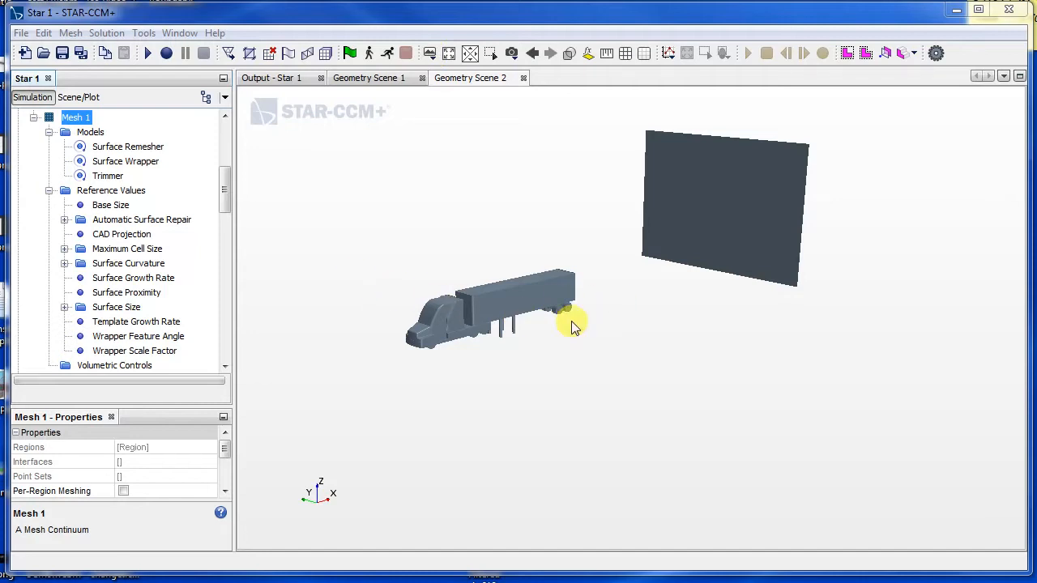
pyautogui.moveTo(415, 130)
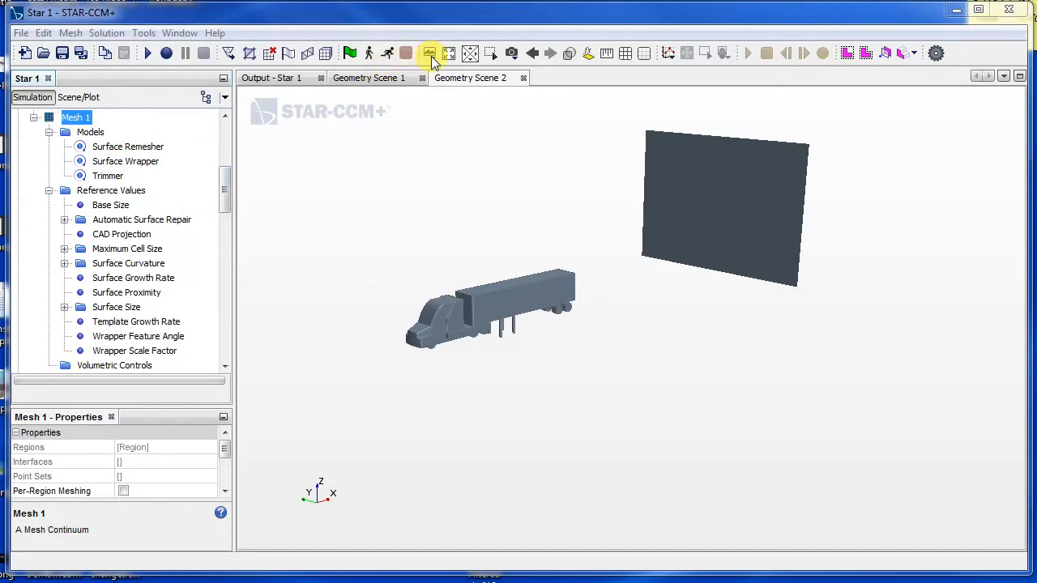
pyautogui.click(430, 52)
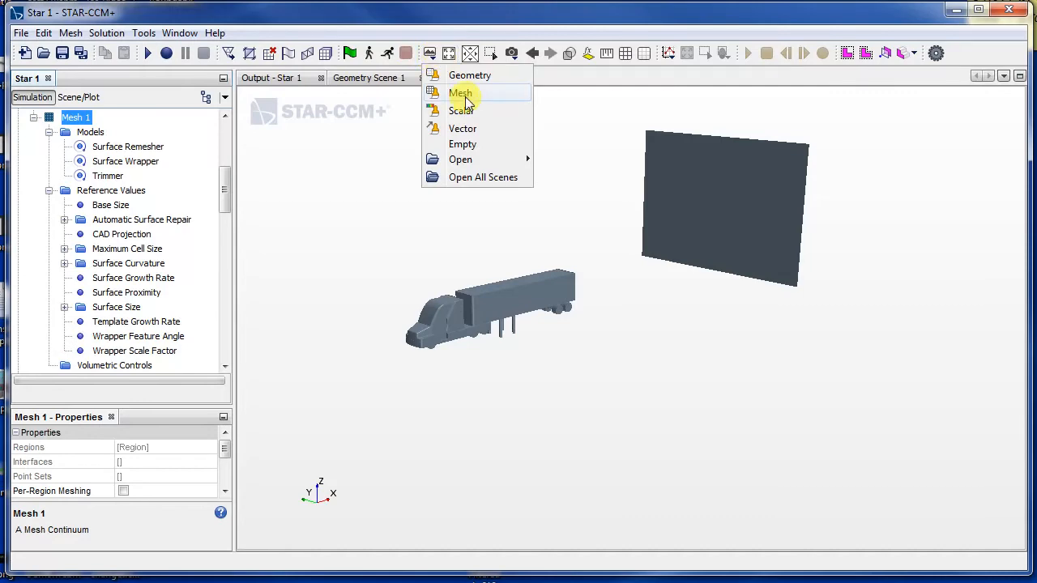
pyautogui.click(460, 93)
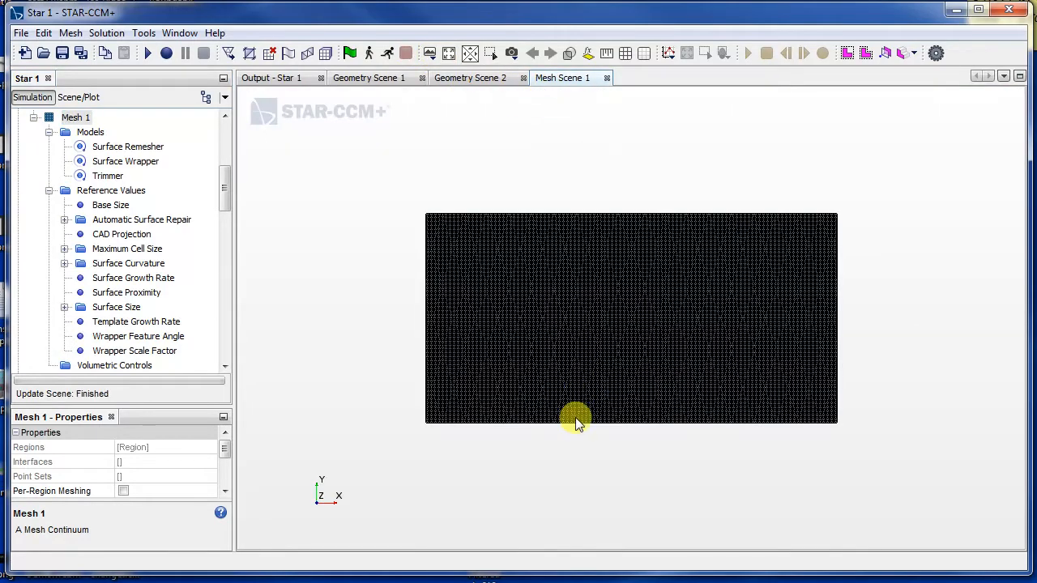
pyautogui.moveTo(576, 421); pyautogui.dragTo(499, 340)
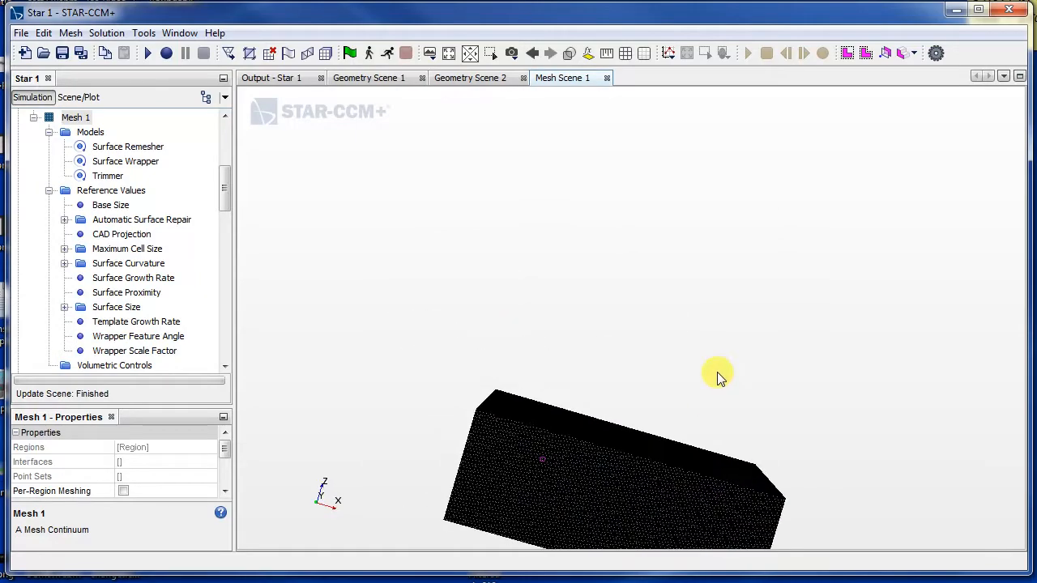
pyautogui.moveTo(717, 377); pyautogui.dragTo(523, 405)
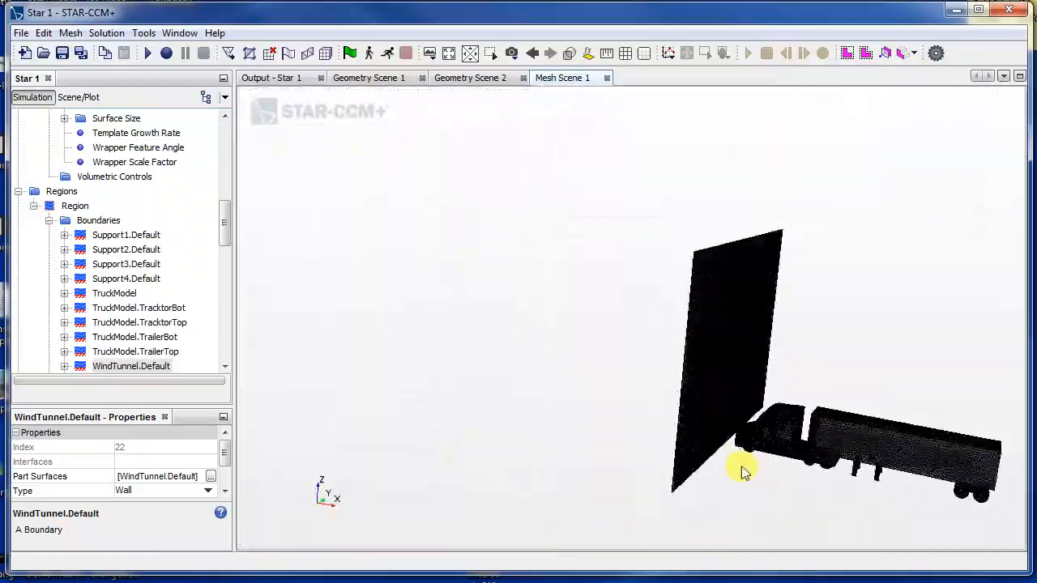
pyautogui.moveTo(744, 472); pyautogui.dragTo(860, 389)
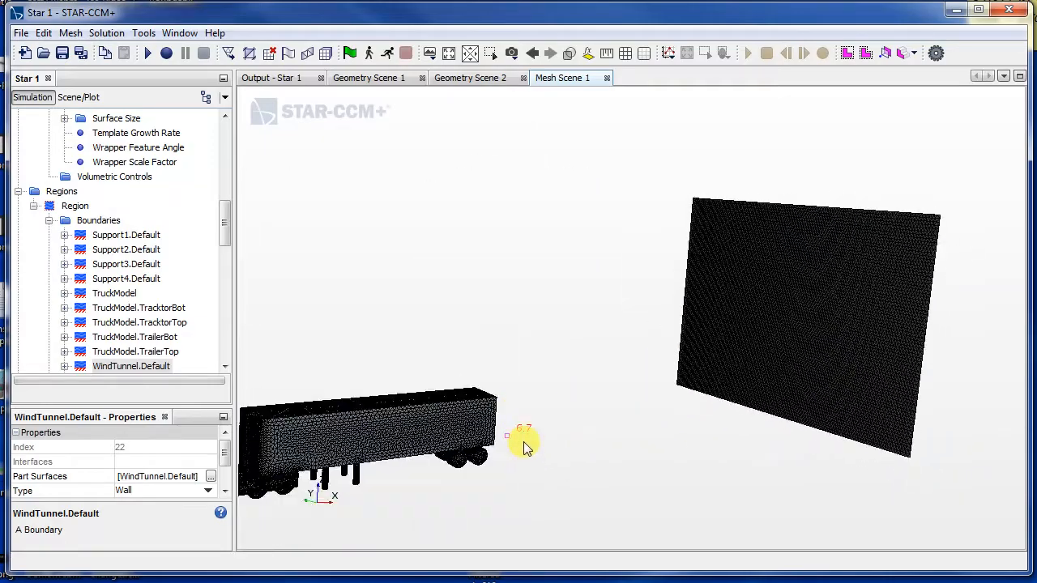
pyautogui.moveTo(524, 438); pyautogui.dragTo(533, 365)
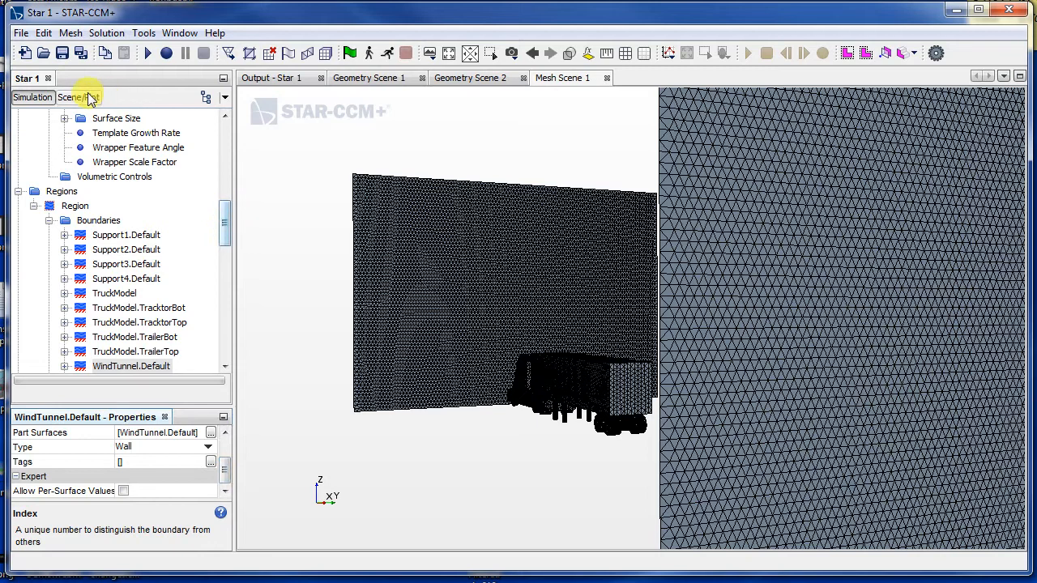
# Step: Switch the scene's mesh displayer representation to Wrapped Surface and zoom out
pyautogui.click(78, 97)
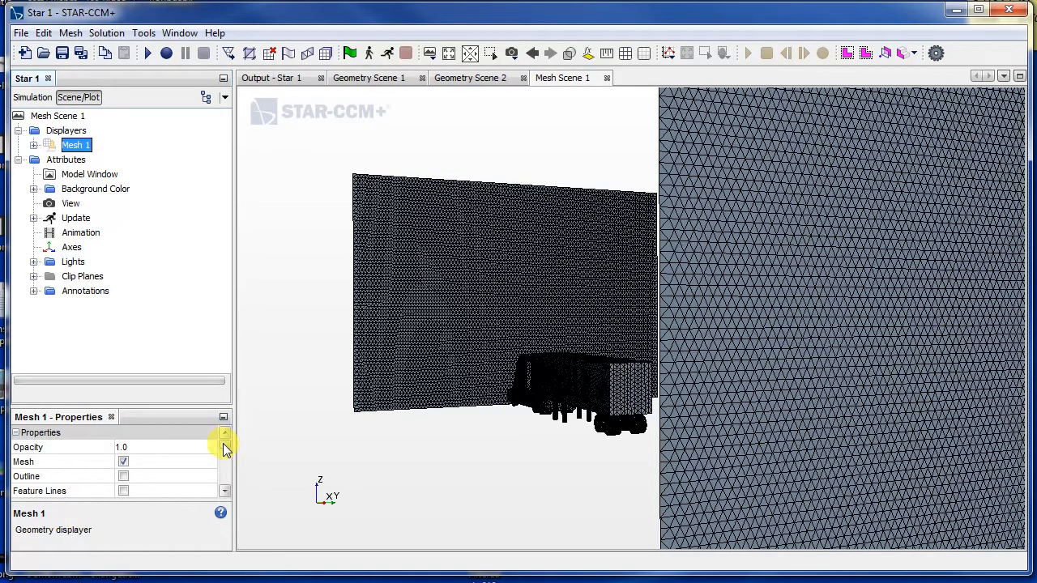
pyautogui.click(208, 491)
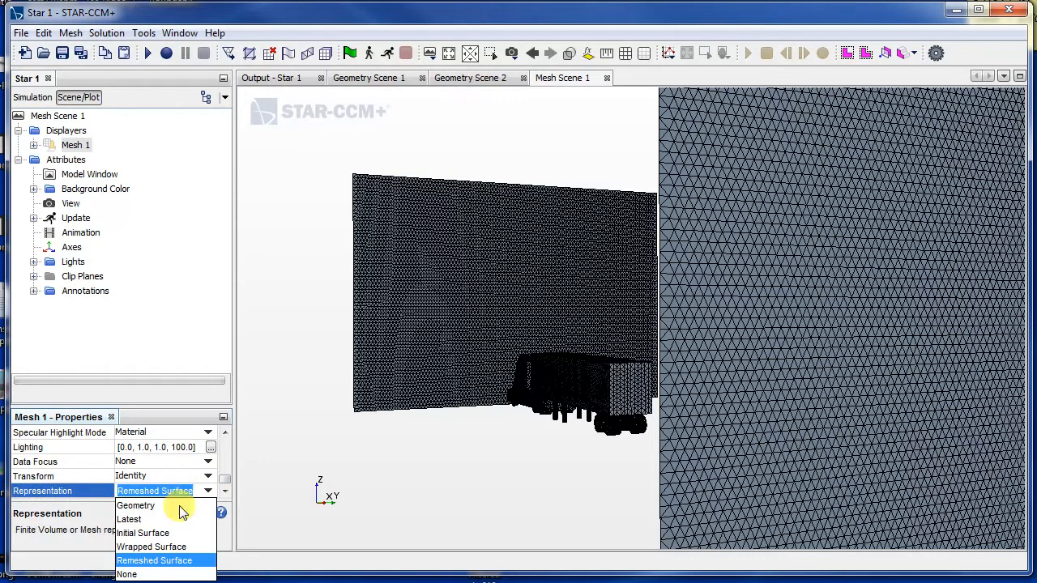
pyautogui.click(151, 547)
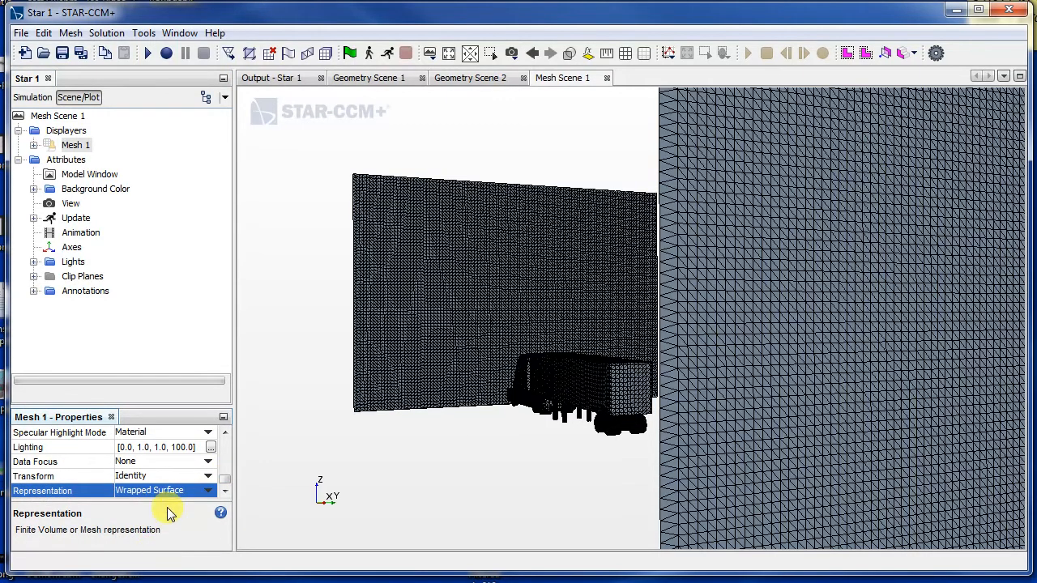
pyautogui.click(162, 490)
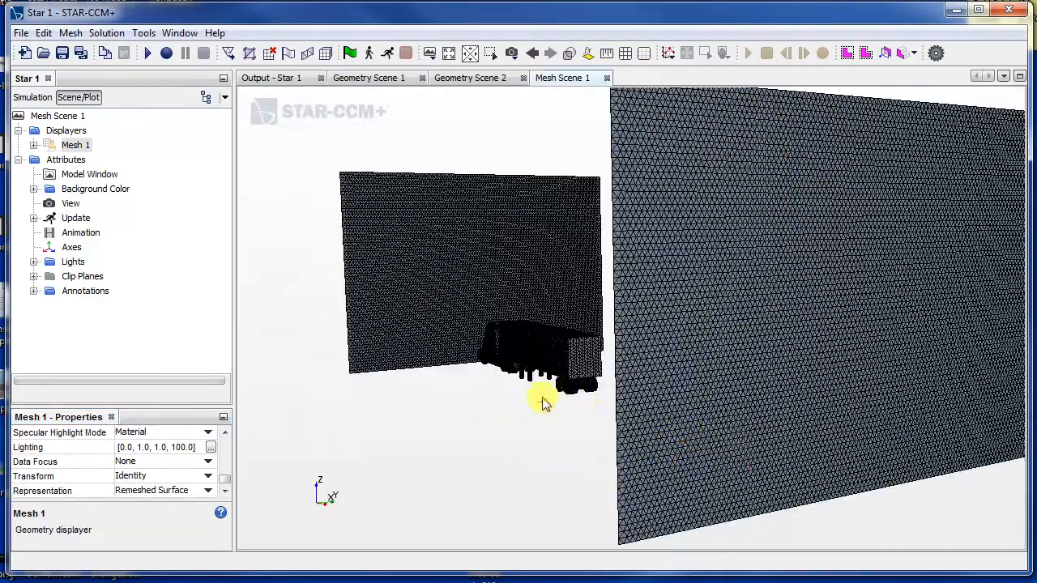
pyautogui.moveTo(543, 403); pyautogui.dragTo(559, 409)
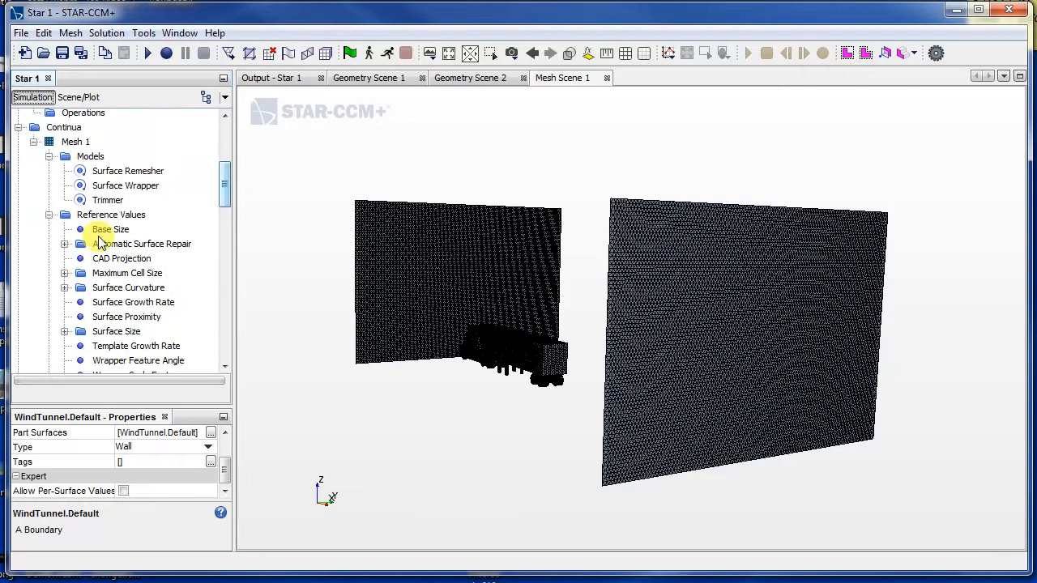
# Step: Enter 10 cm as Base Size and regenerate the surface mesh
pyautogui.click(109, 229)
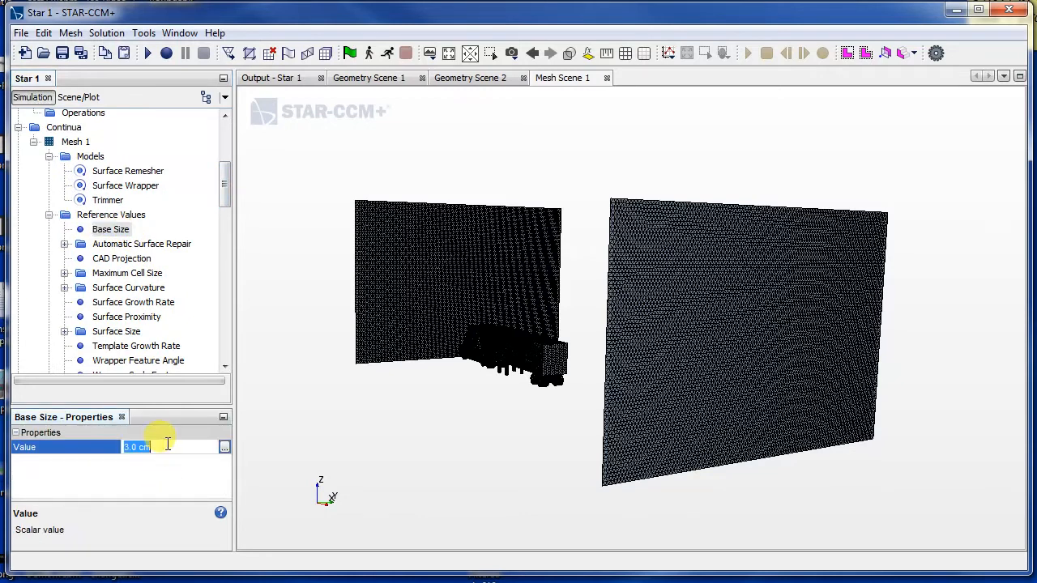
pyautogui.write('10')
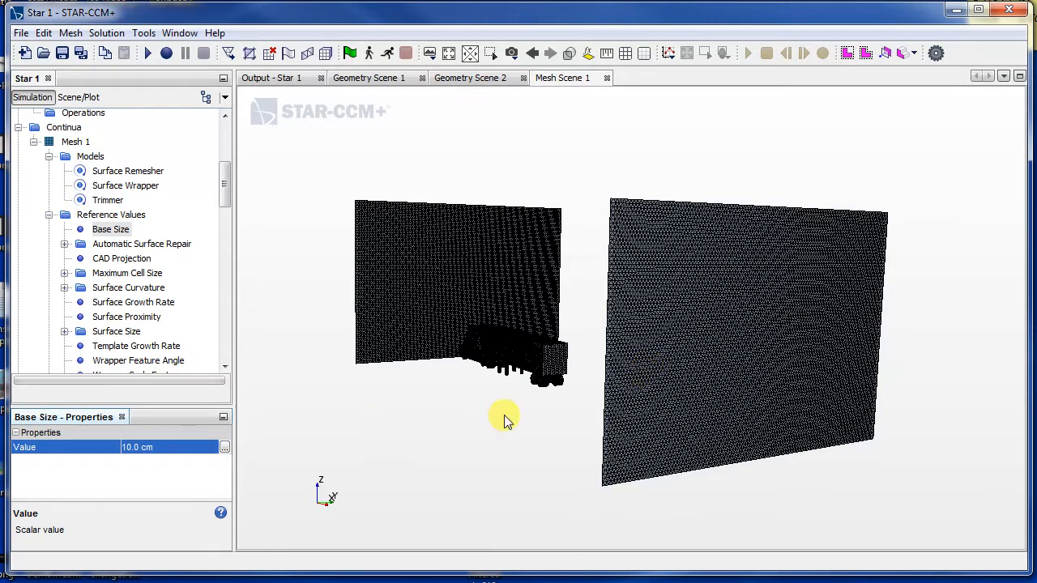
pyautogui.click(312, 52)
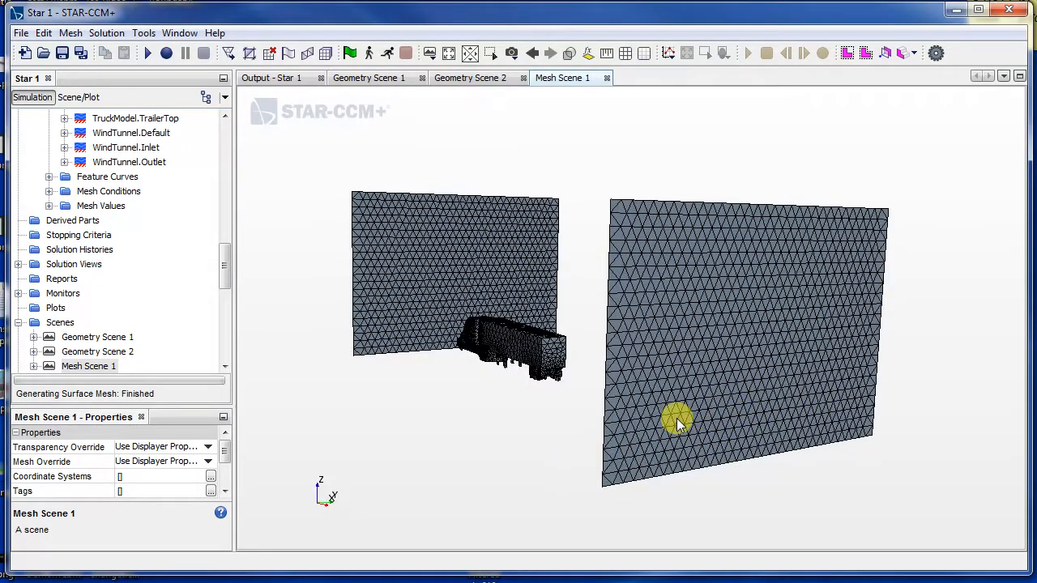
pyautogui.moveTo(676, 422); pyautogui.dragTo(770, 360)
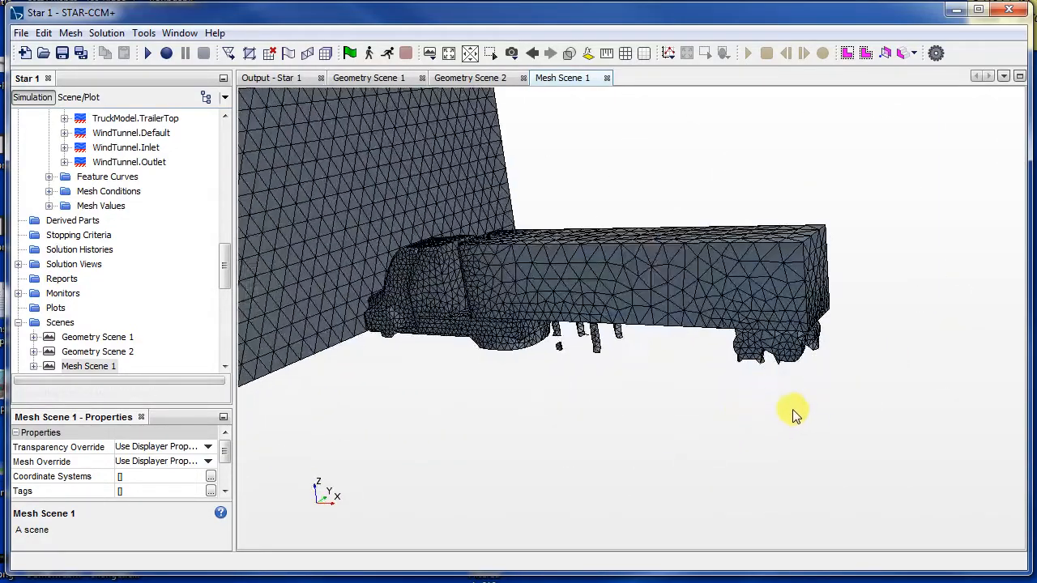
pyautogui.moveTo(794, 409); pyautogui.dragTo(709, 434)
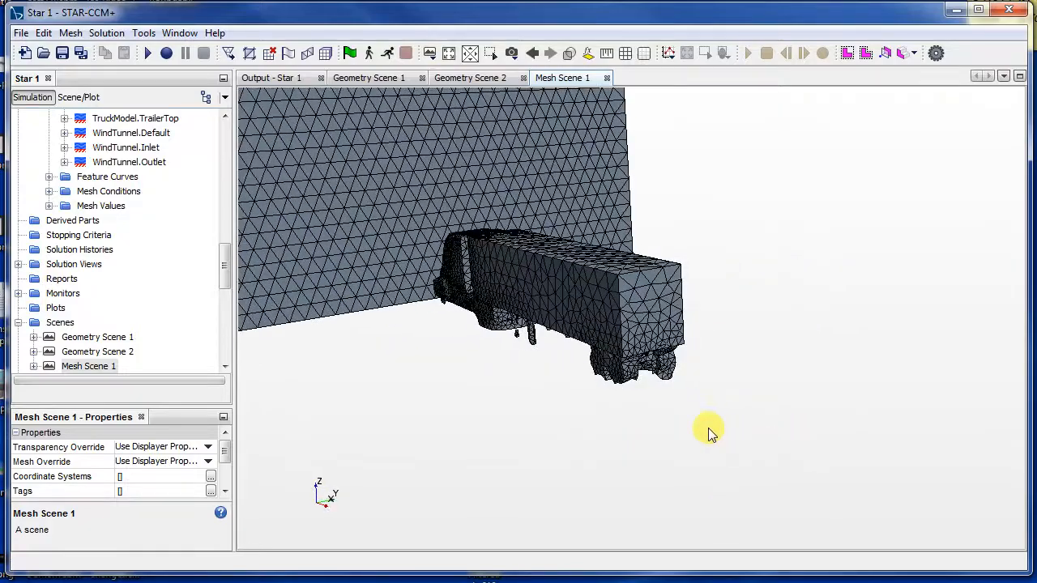
pyautogui.moveTo(708, 428); pyautogui.dragTo(628, 369)
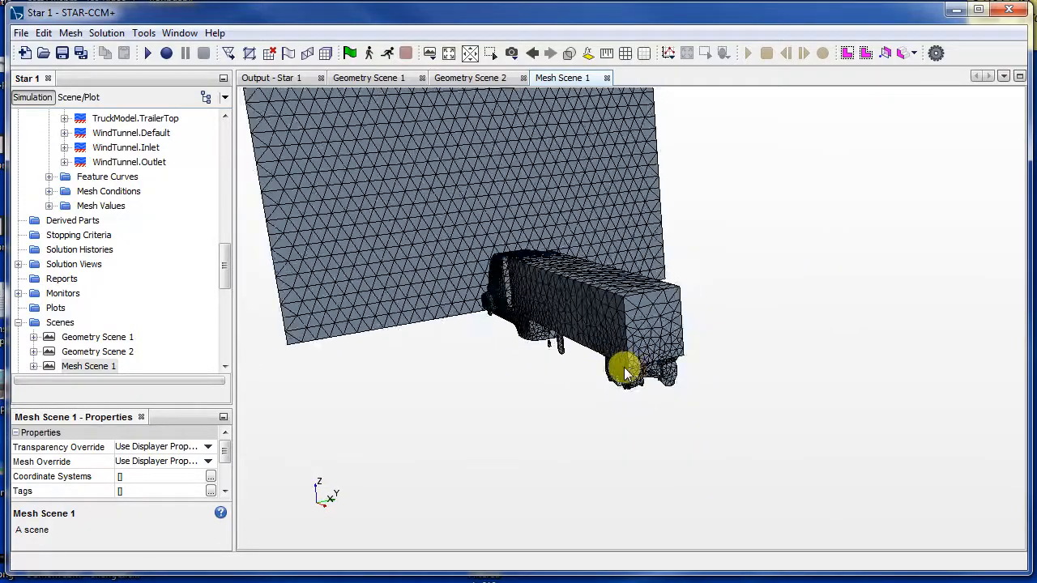
pyautogui.moveTo(628, 368); pyautogui.dragTo(592, 375)
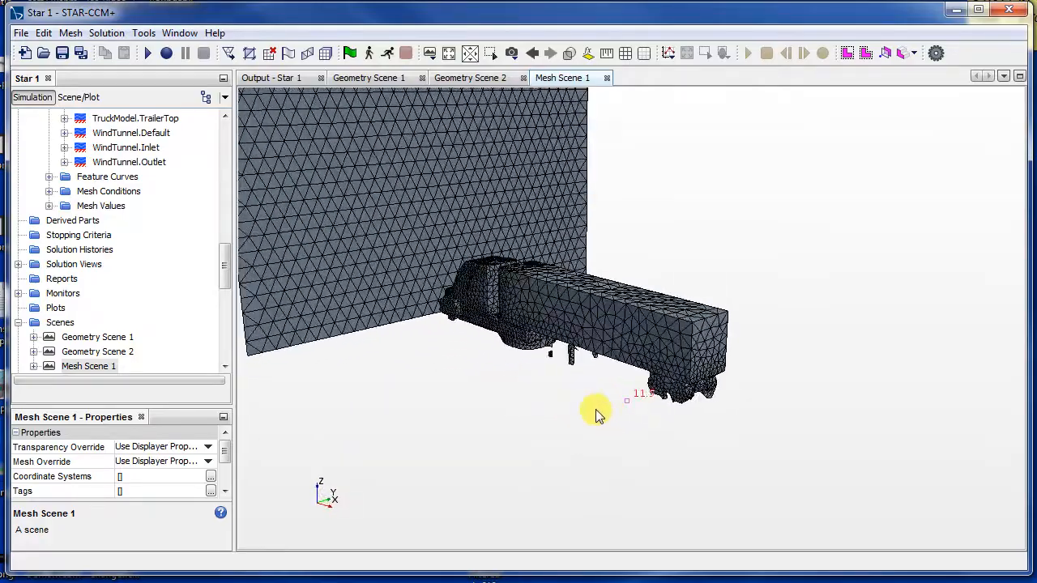
pyautogui.moveTo(596, 409); pyautogui.dragTo(640, 413)
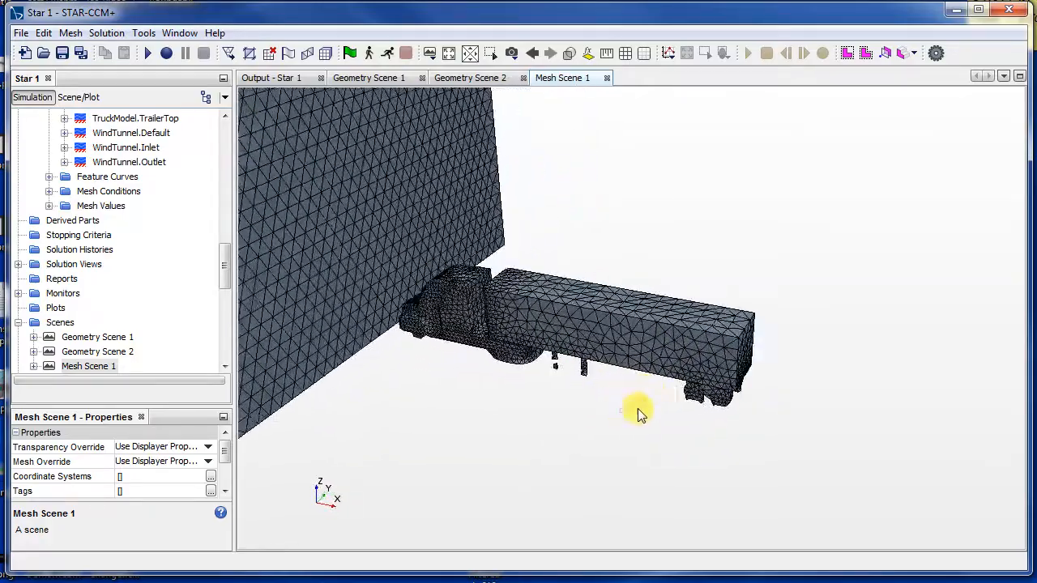
pyautogui.moveTo(640, 413); pyautogui.dragTo(859, 413)
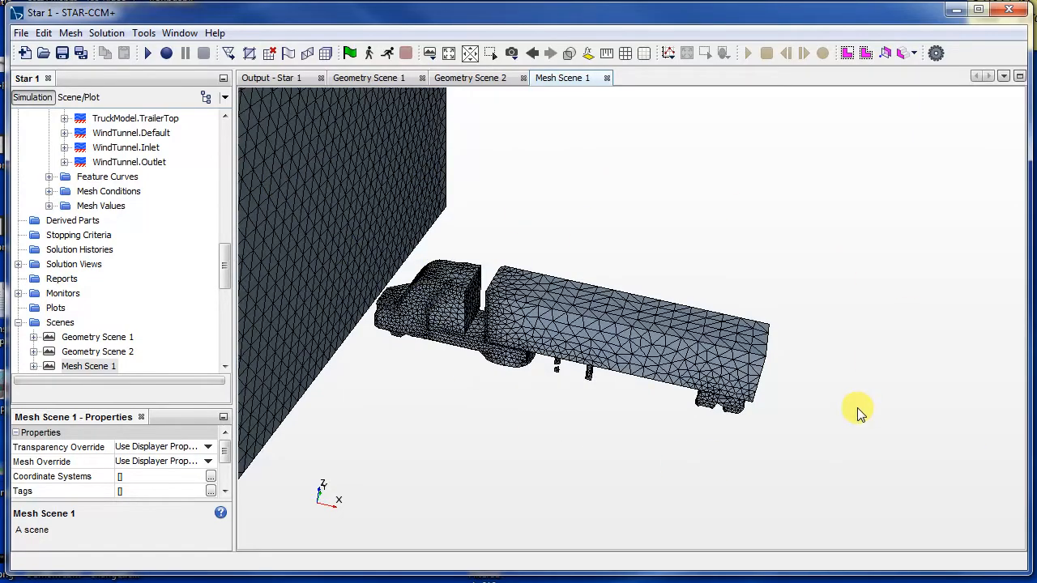
pyautogui.moveTo(858, 407); pyautogui.dragTo(571, 442)
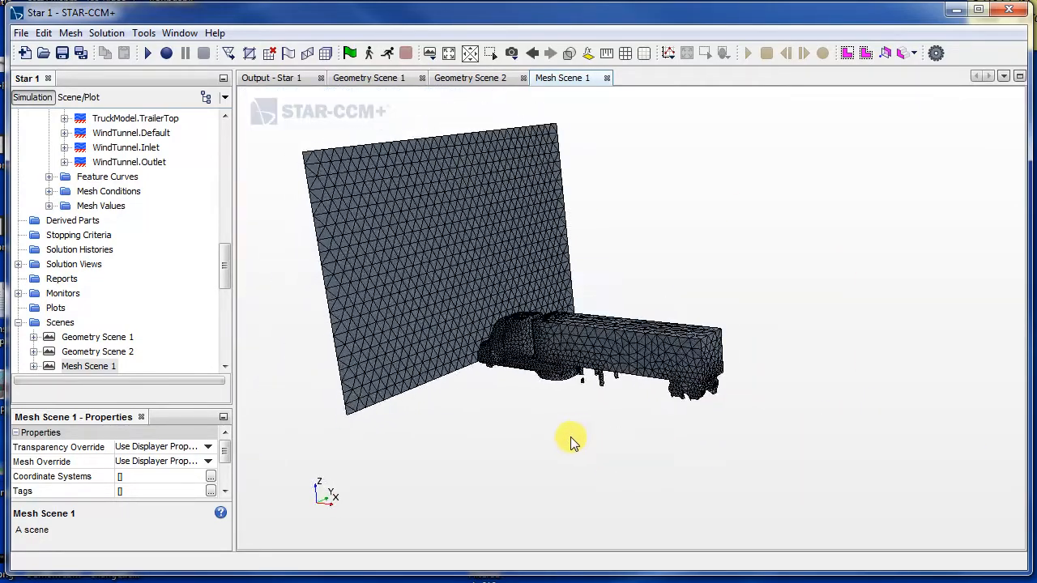
pyautogui.moveTo(571, 437); pyautogui.dragTo(612, 360)
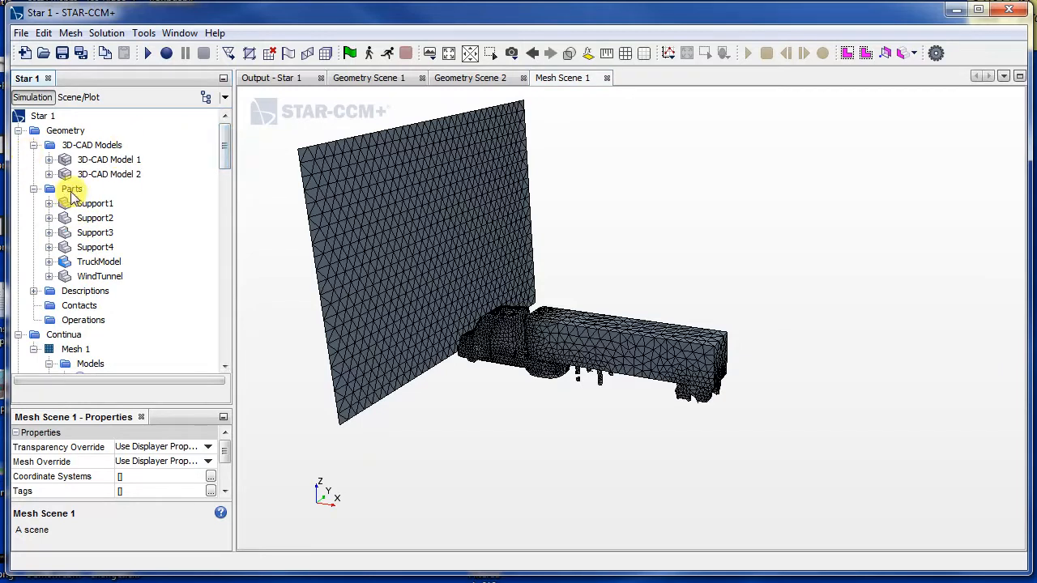
# Step: Choose New Shape Part > Block from the geometry Parts folder
pyautogui.click(72, 189)
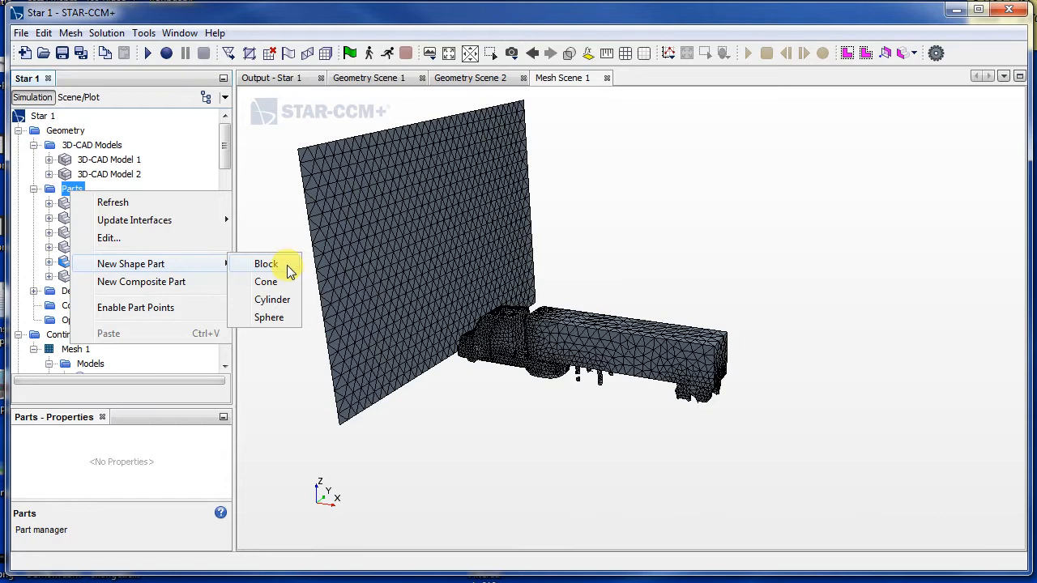
pyautogui.click(266, 263)
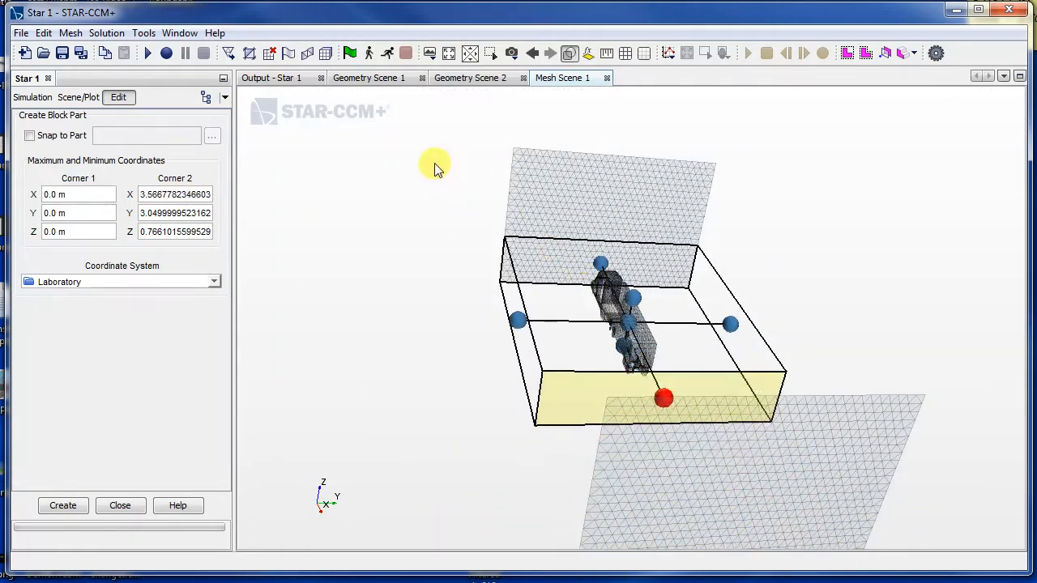
# Step: Drag the block's handles to enclose the truck, extending ahead and behind it
pyautogui.moveTo(437, 167); pyautogui.dragTo(660, 494)
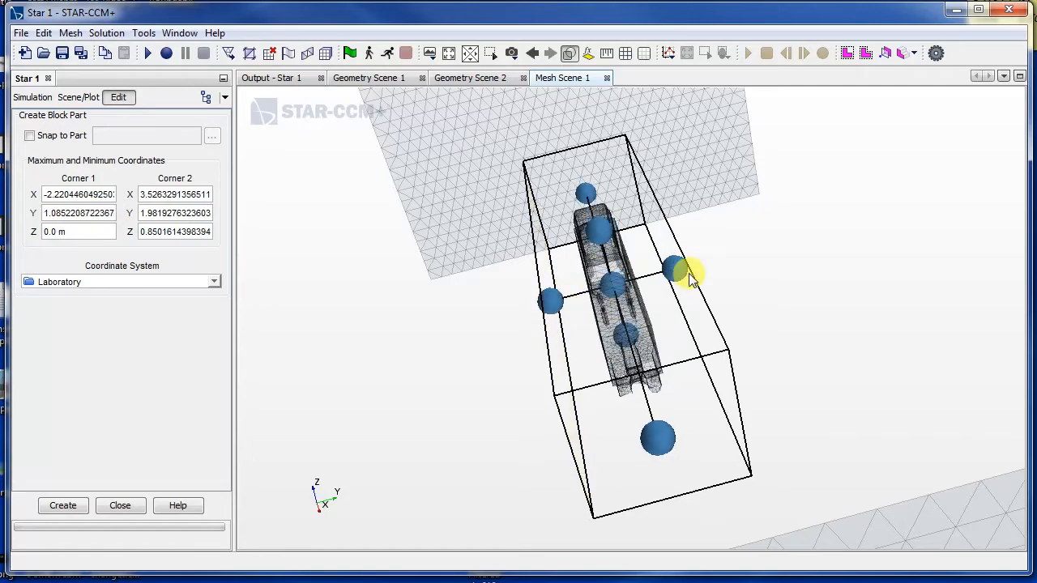
pyautogui.moveTo(689, 276); pyautogui.dragTo(916, 271)
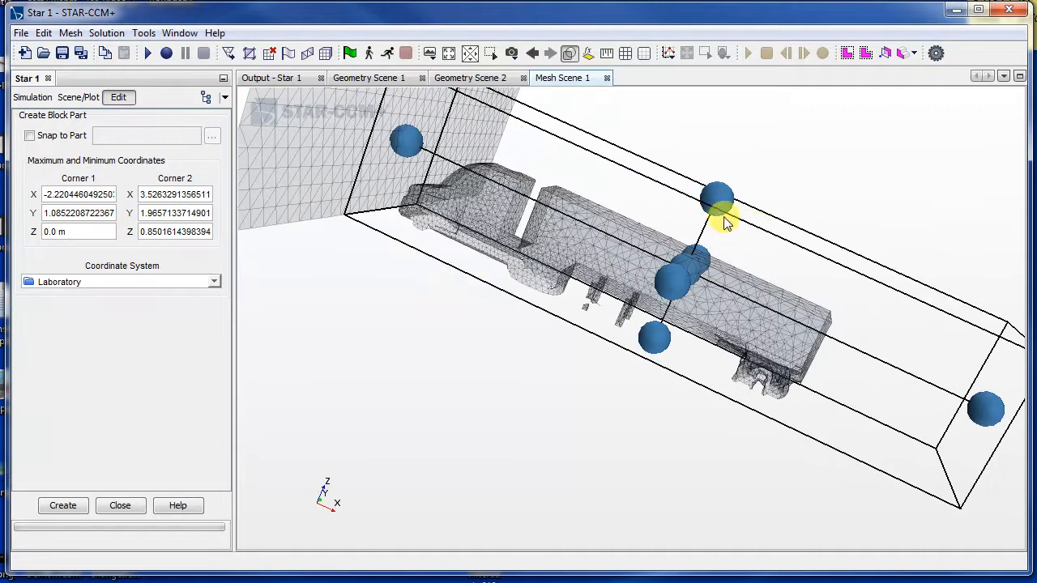
pyautogui.moveTo(725, 222); pyautogui.dragTo(798, 397)
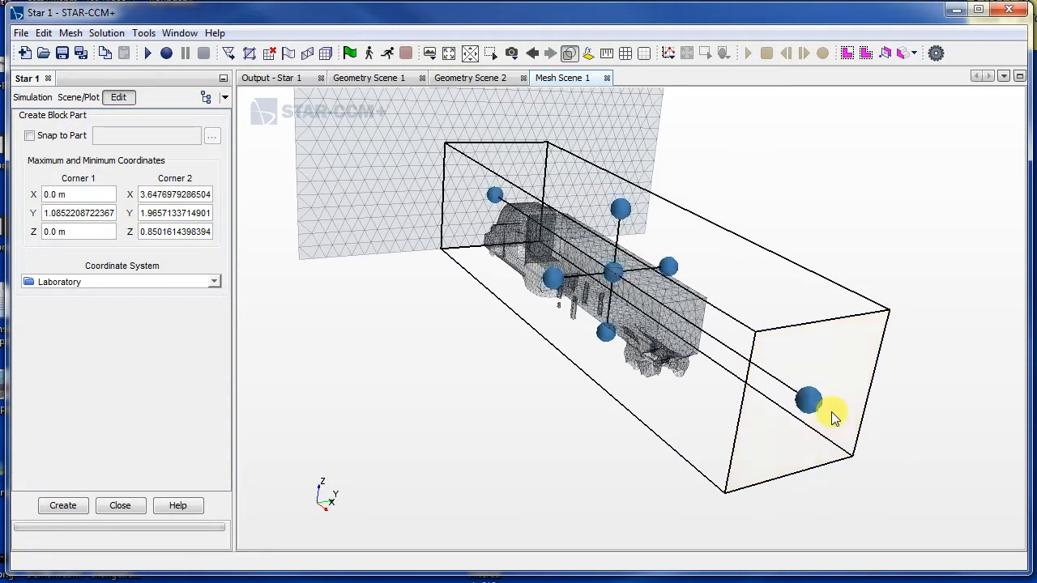
pyautogui.moveTo(810, 405); pyautogui.dragTo(895, 474)
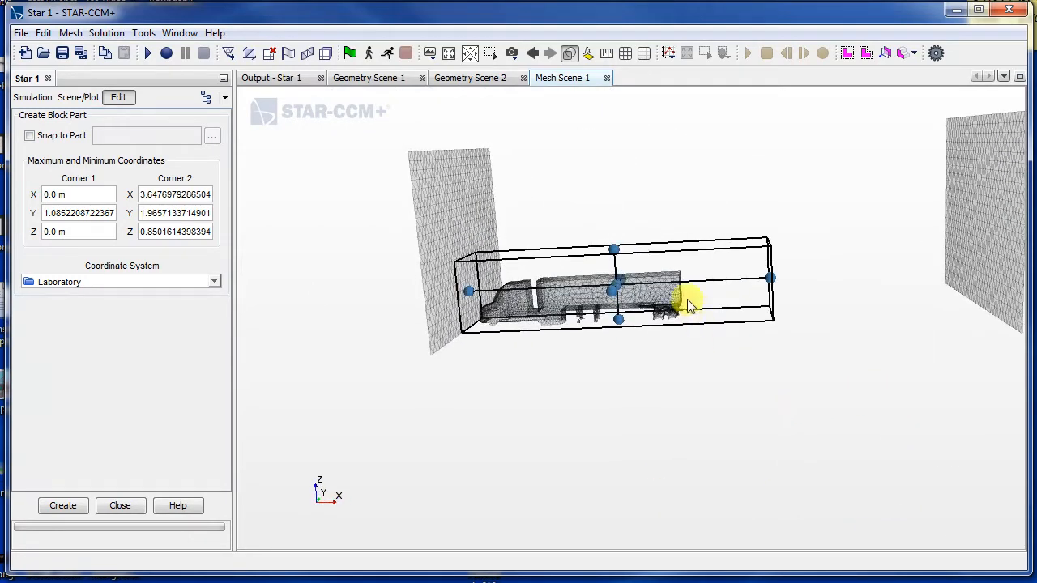
pyautogui.moveTo(689, 303); pyautogui.dragTo(777, 280)
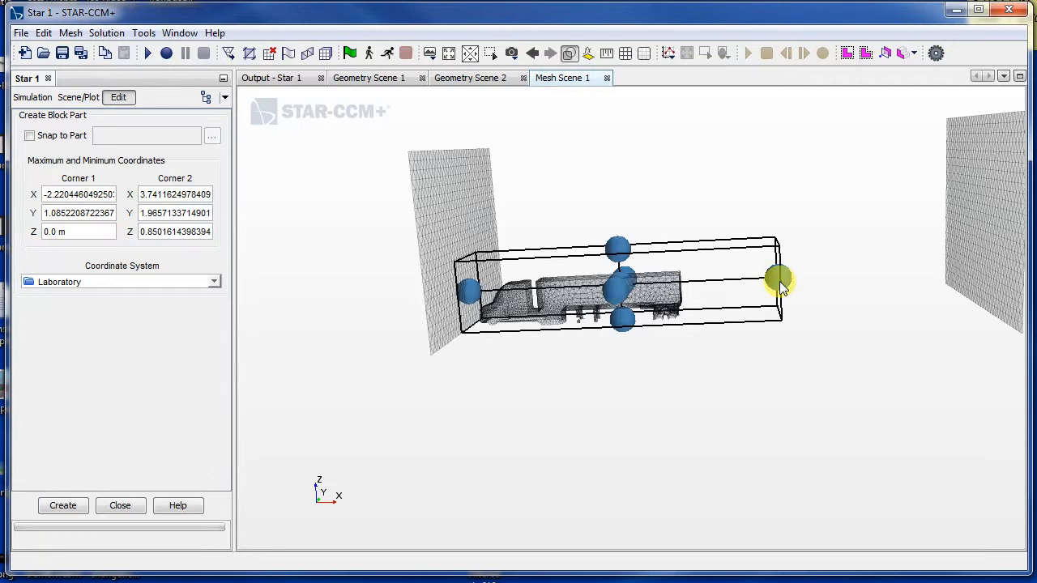
pyautogui.moveTo(778, 281); pyautogui.dragTo(820, 281)
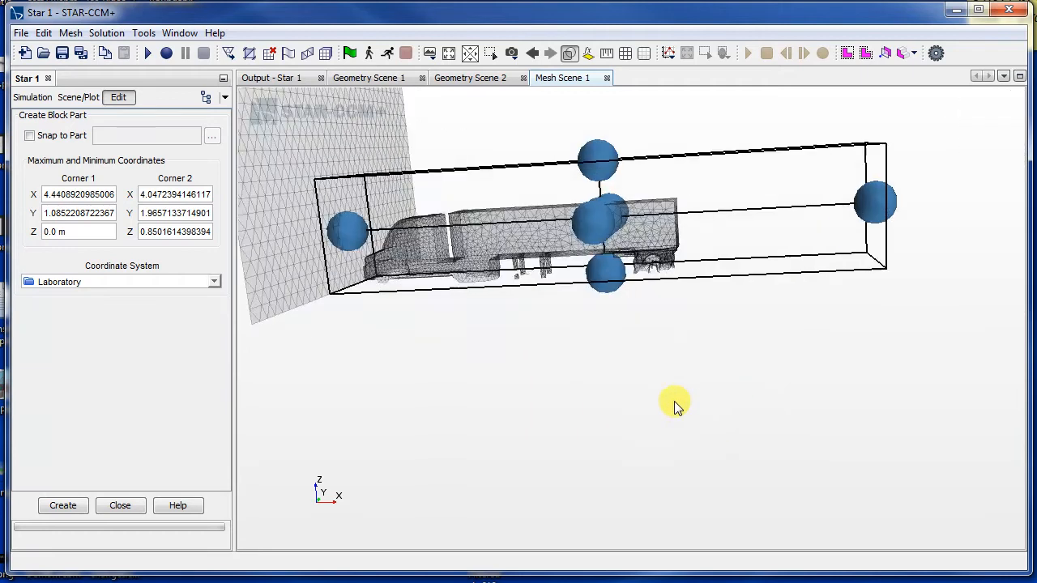
# Step: Create the Block part and open its actions in the tree
pyautogui.click(62, 505)
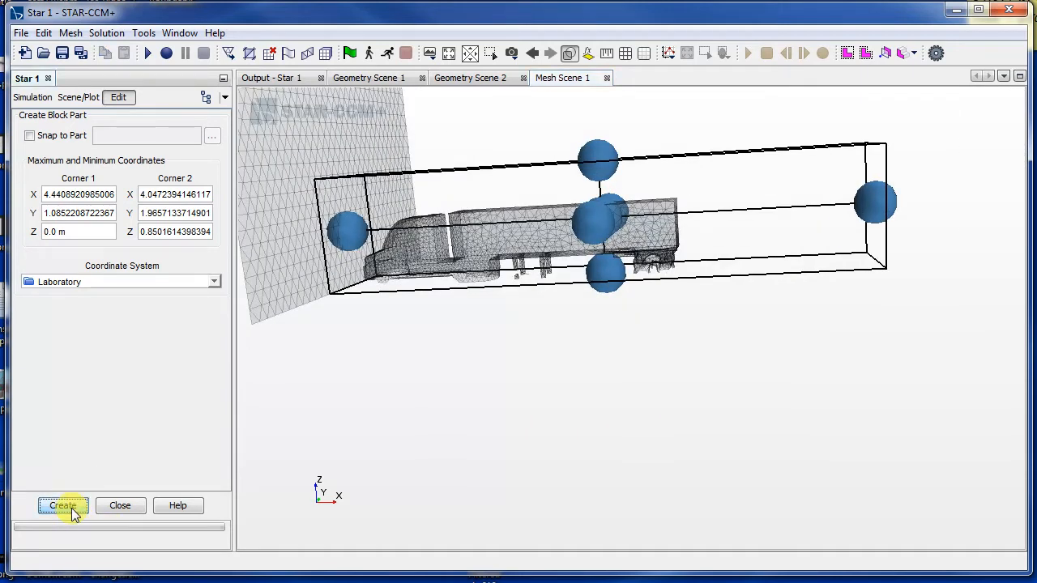
pyautogui.click(62, 506)
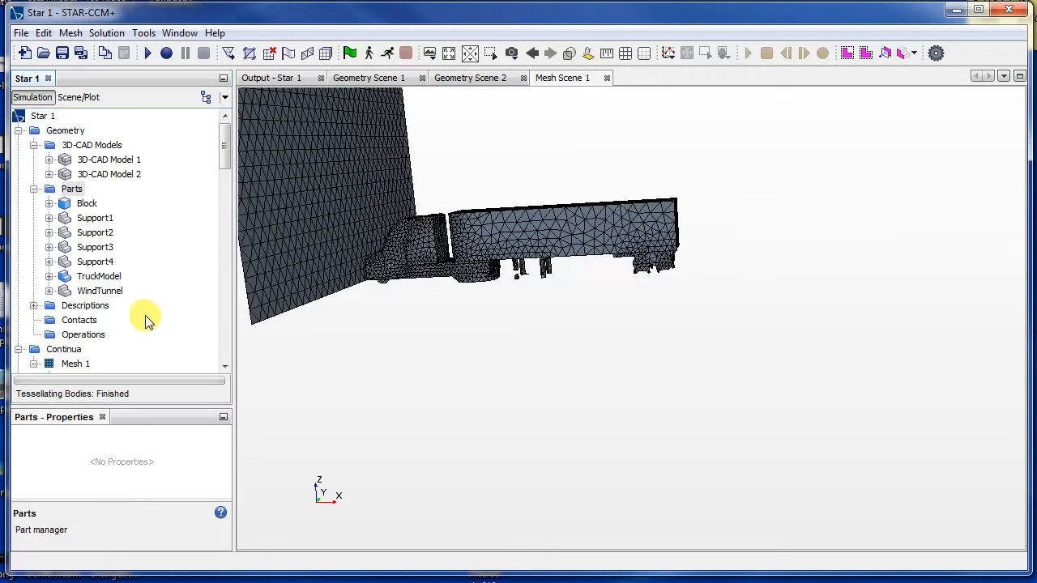
pyautogui.rightClick(86, 203)
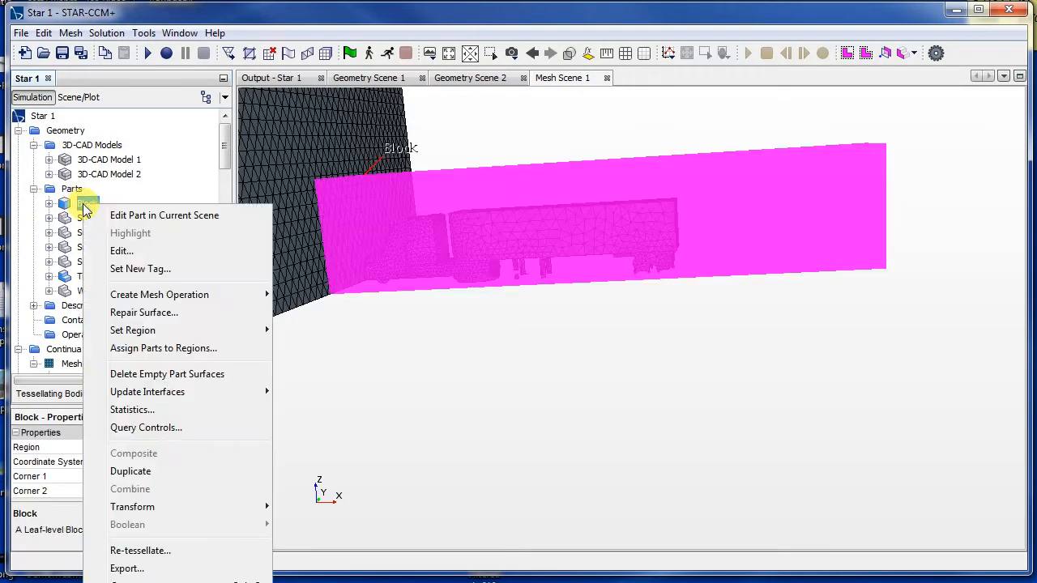